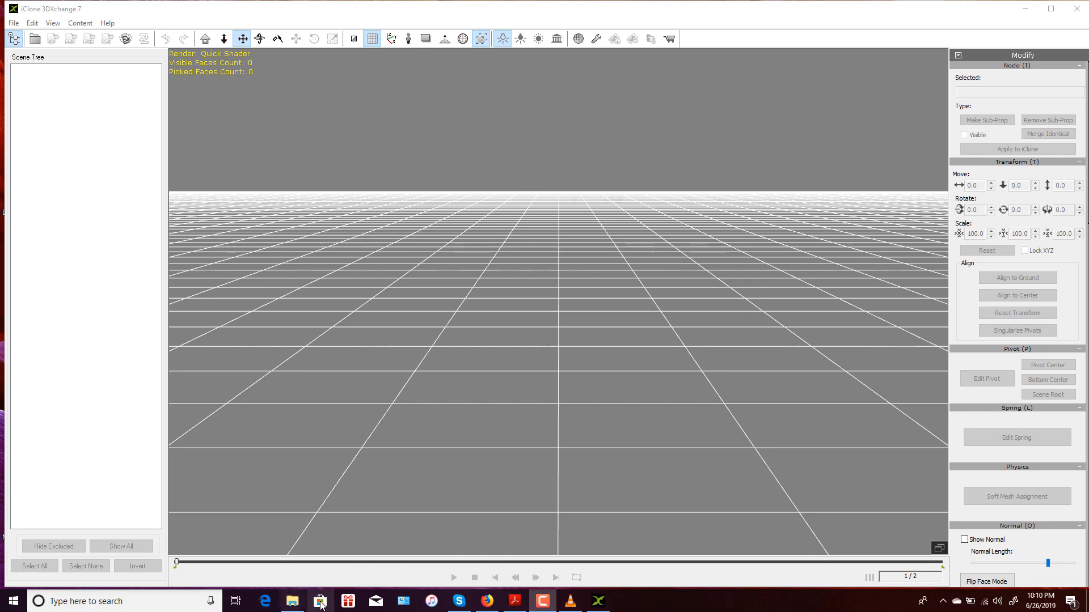
Load SK_Mannequin.FBX from File Explorer into 3DXchange, bringing up the Import FBX settings.
left_click(292, 602)
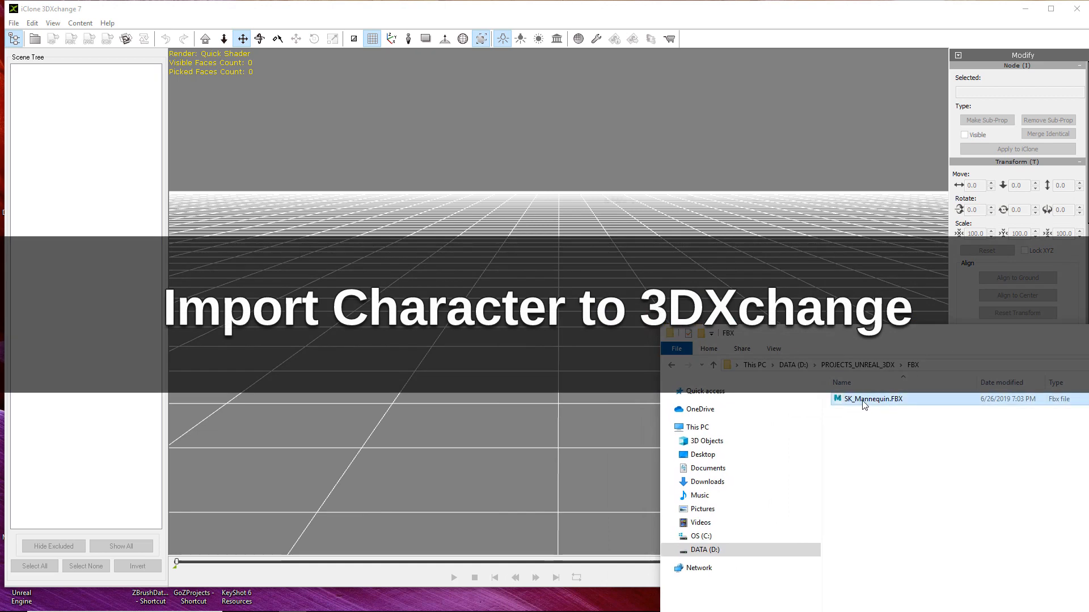
double_click(871, 398)
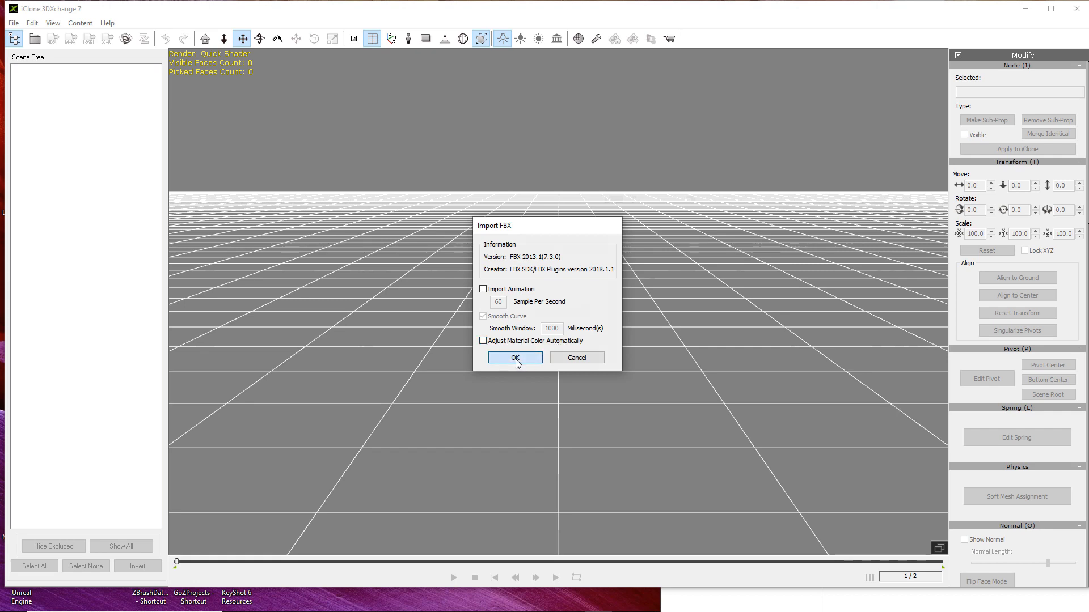
Accept the FBX import settings and agree to auto-convert the mannequin to a non-standard character.
left_click(514, 357)
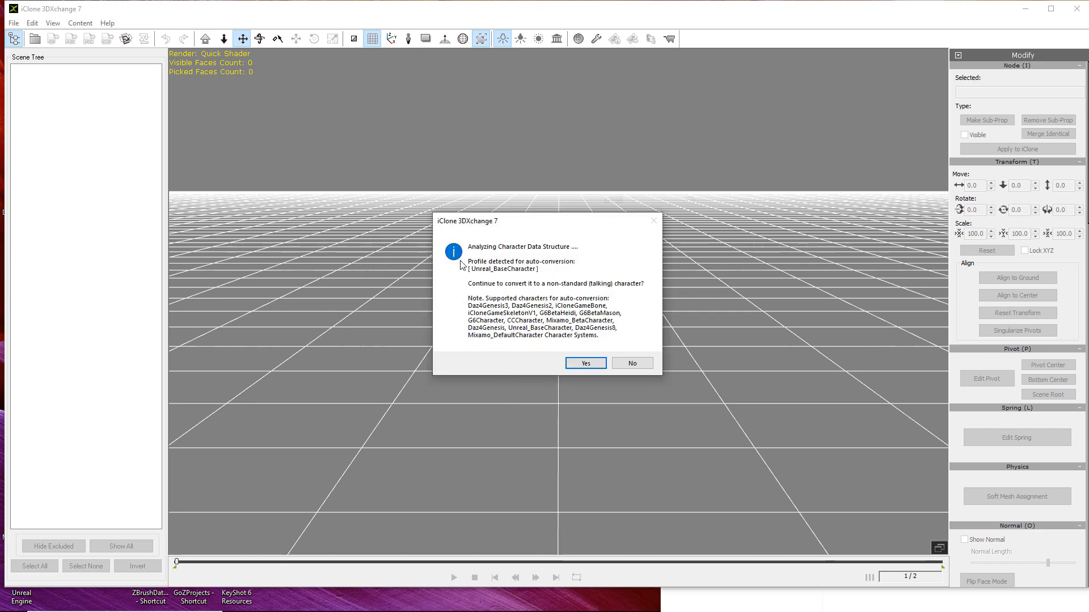
mouse_move(488, 273)
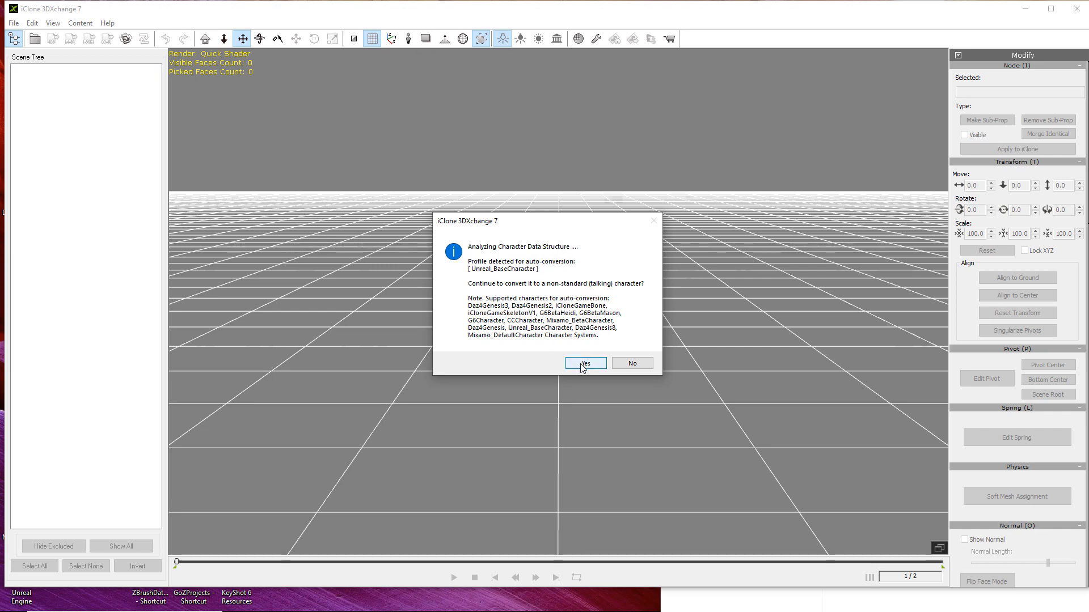
mouse_move(564, 292)
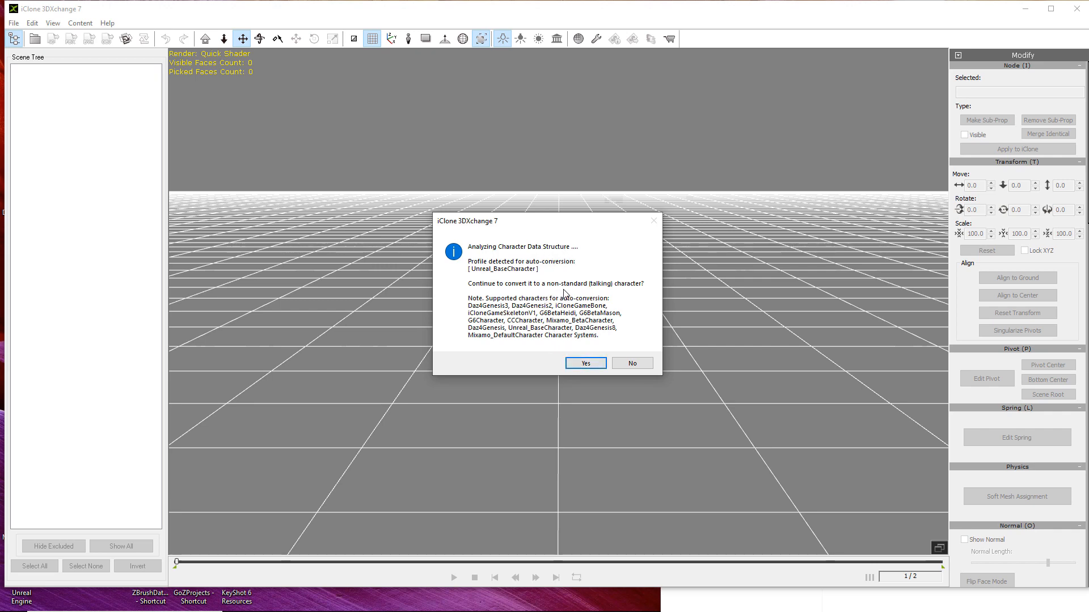
mouse_move(599, 296)
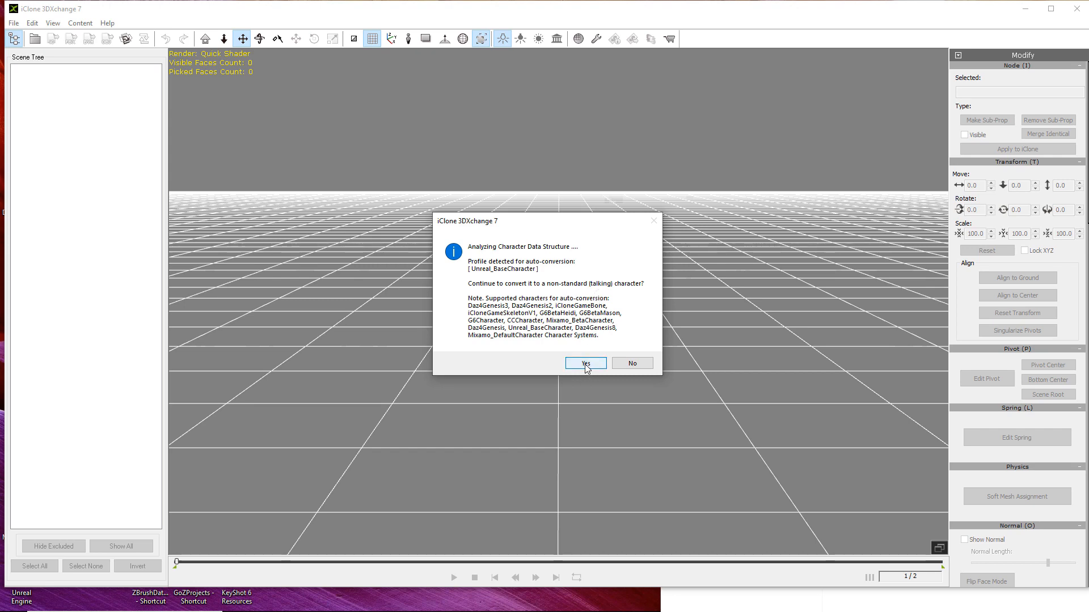
left_click(586, 363)
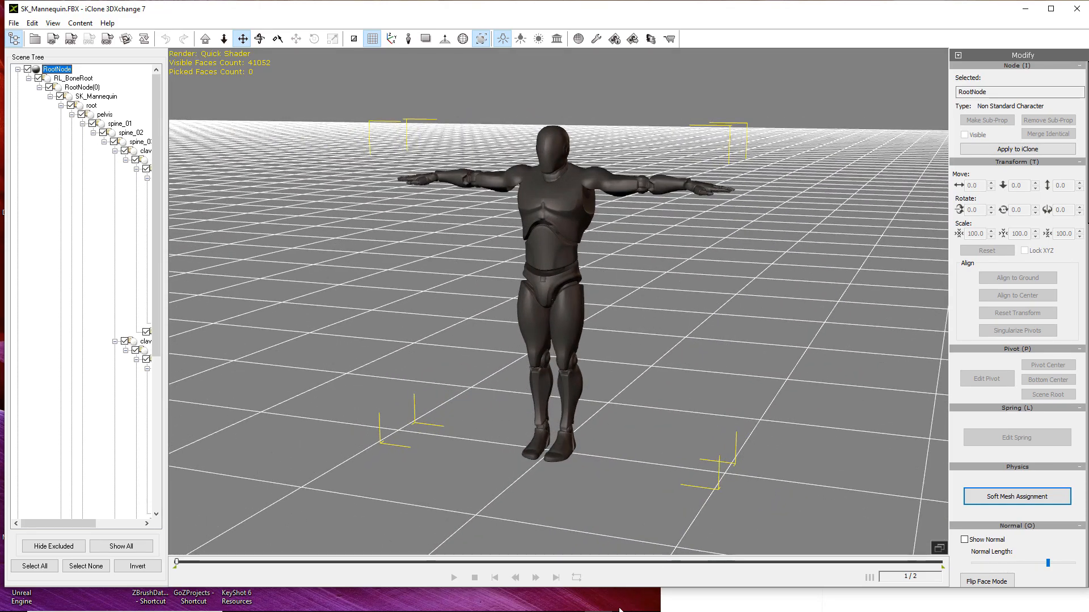
mouse_move(602, 607)
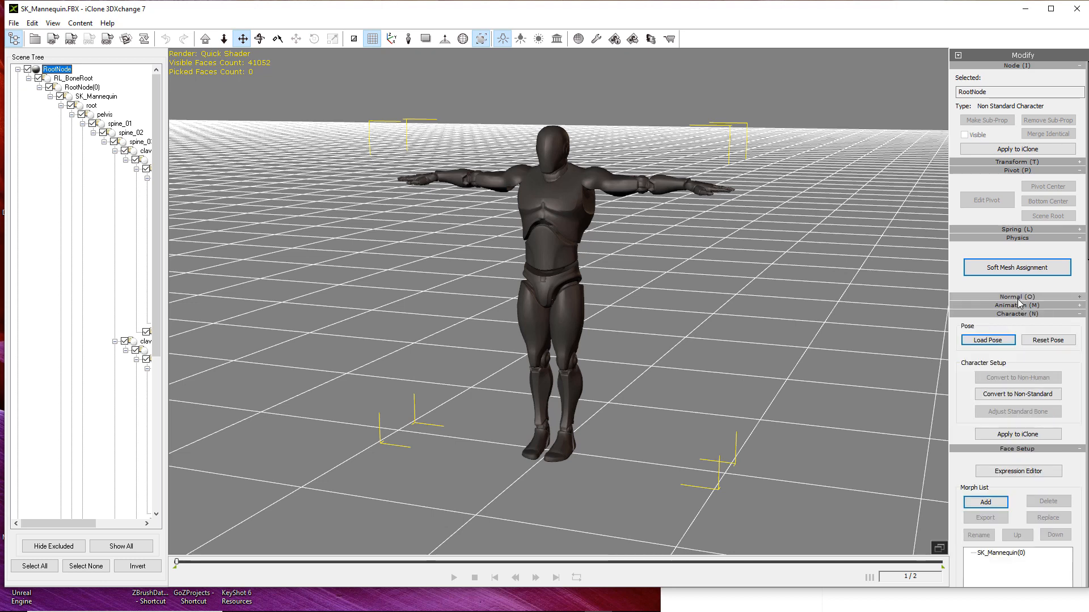
mouse_move(1017, 393)
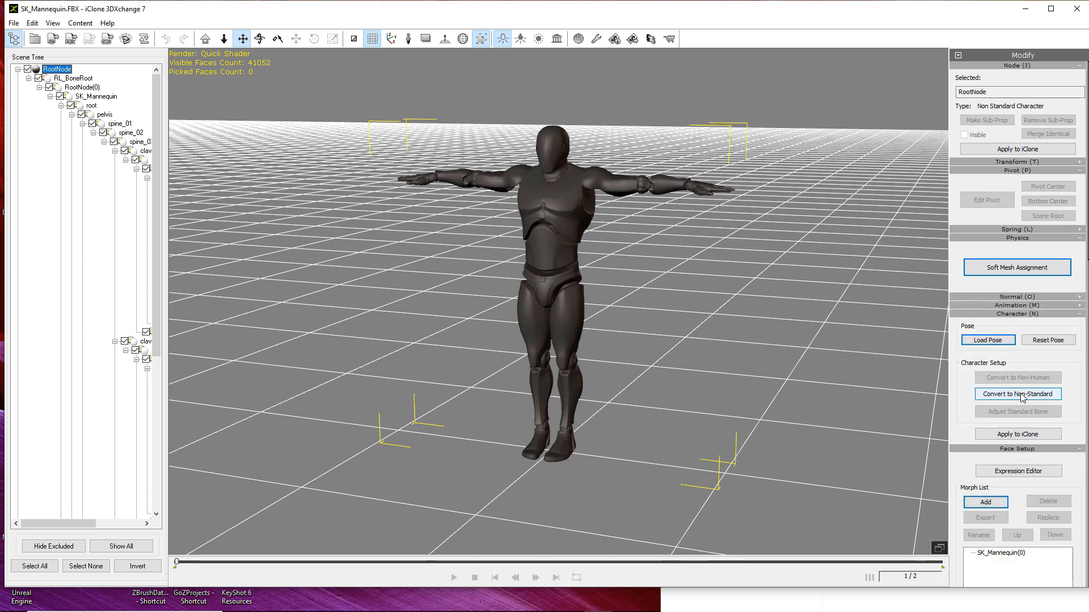
Start Convert to Non-Standard and preview the 11_Basic Walk and 13_Explain2 test motions on the mannequin.
left_click(1018, 393)
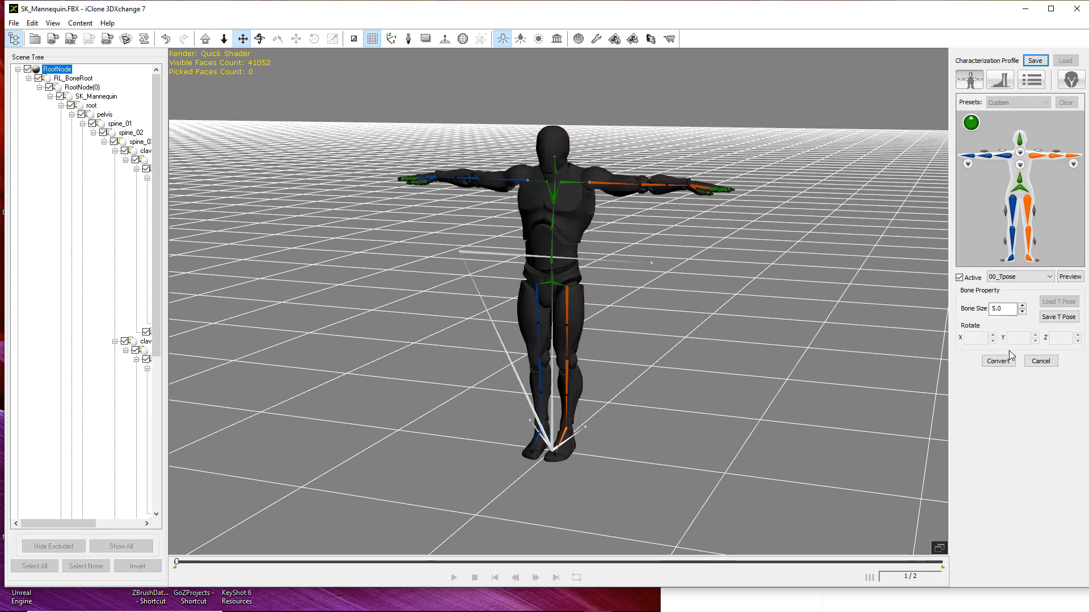
mouse_move(985, 309)
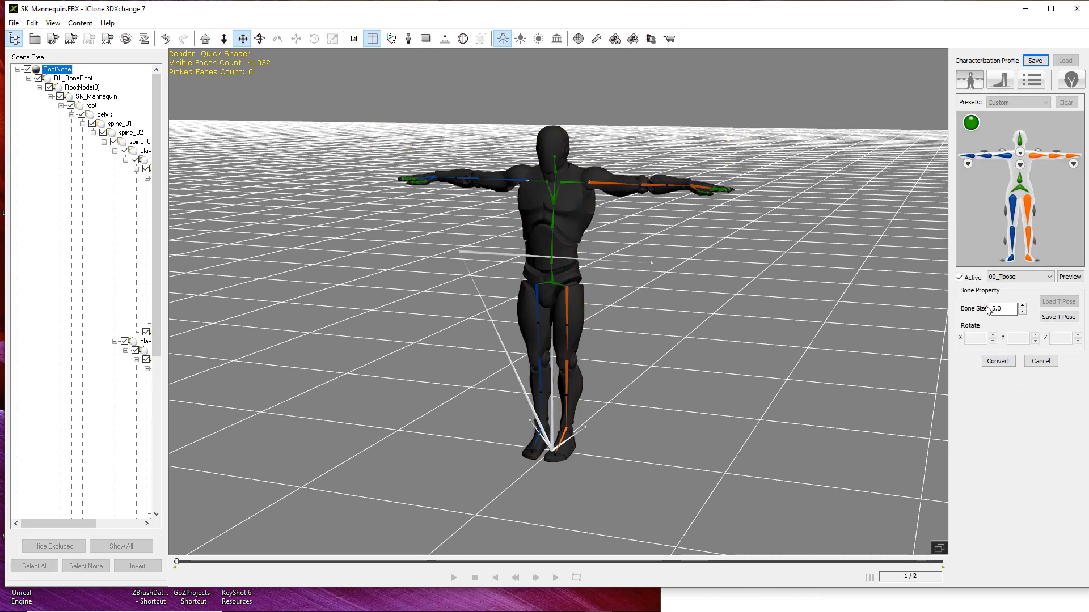
left_click(1048, 277)
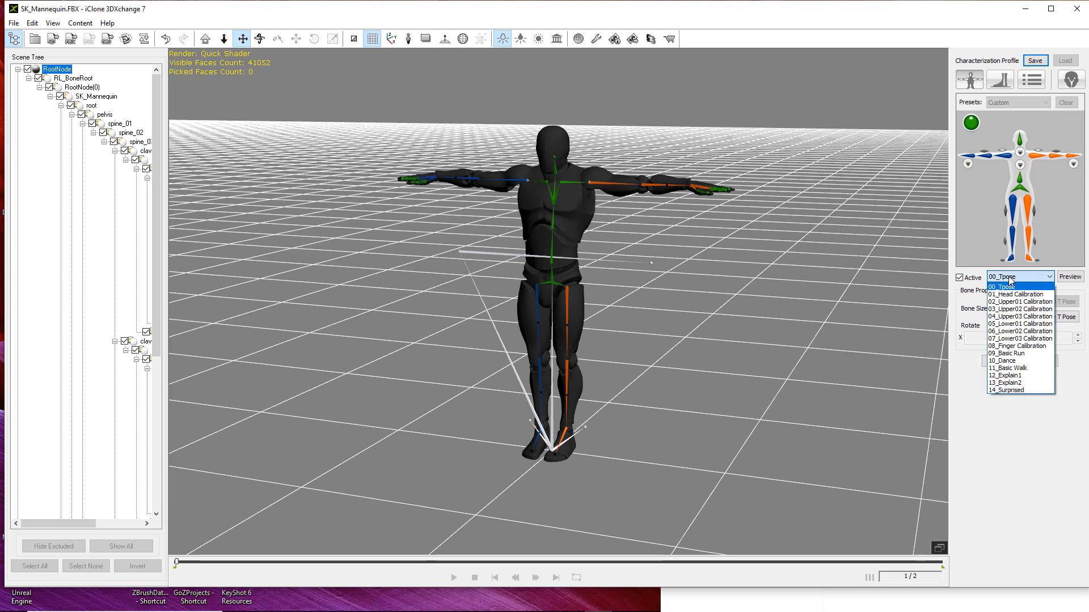
mouse_move(1014, 367)
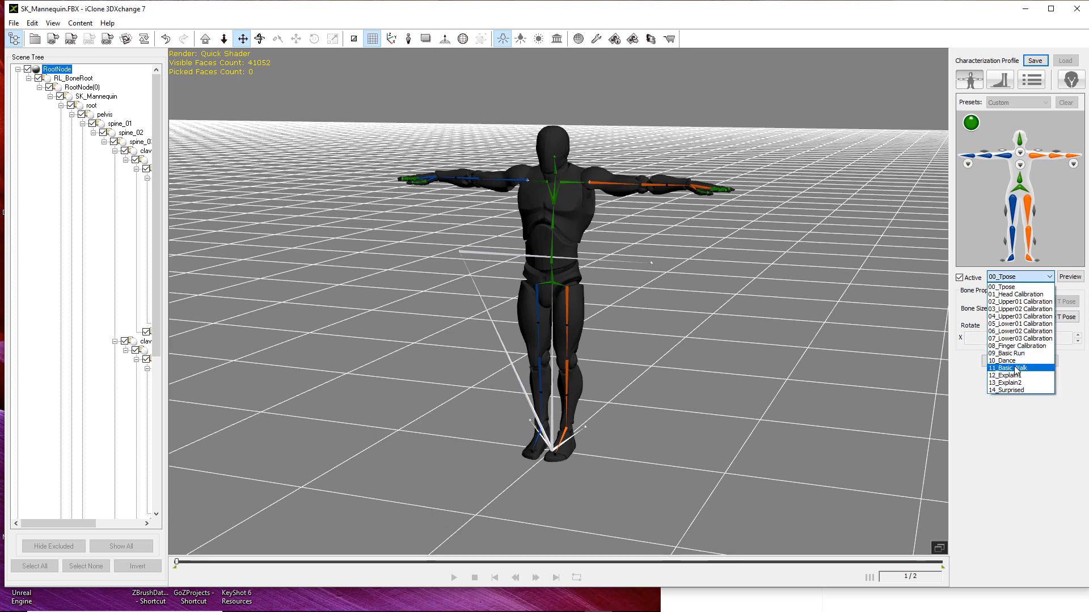
left_click(1016, 367)
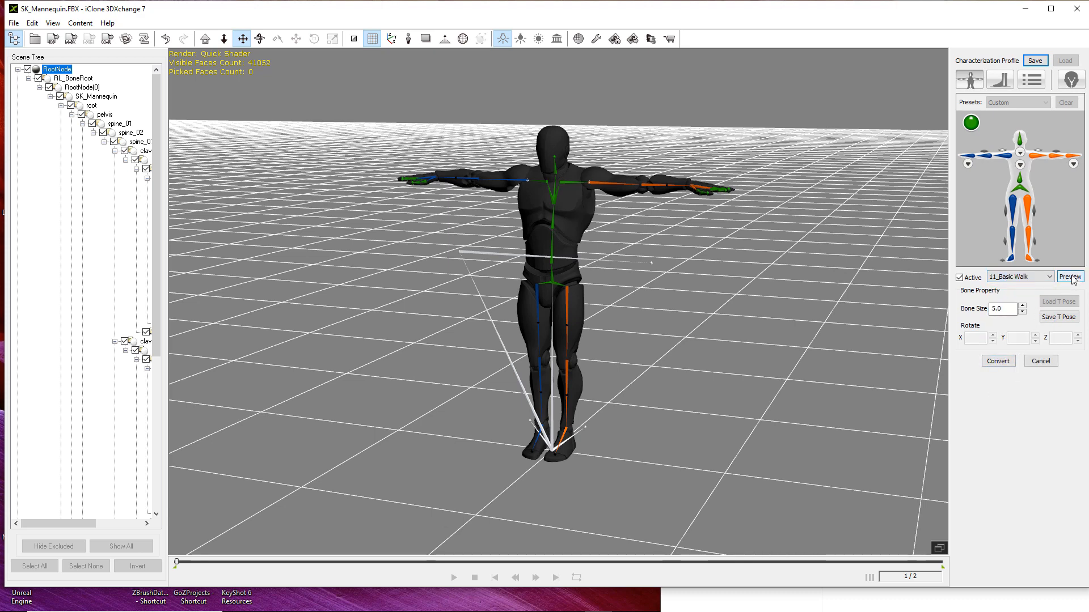
left_click(1069, 277)
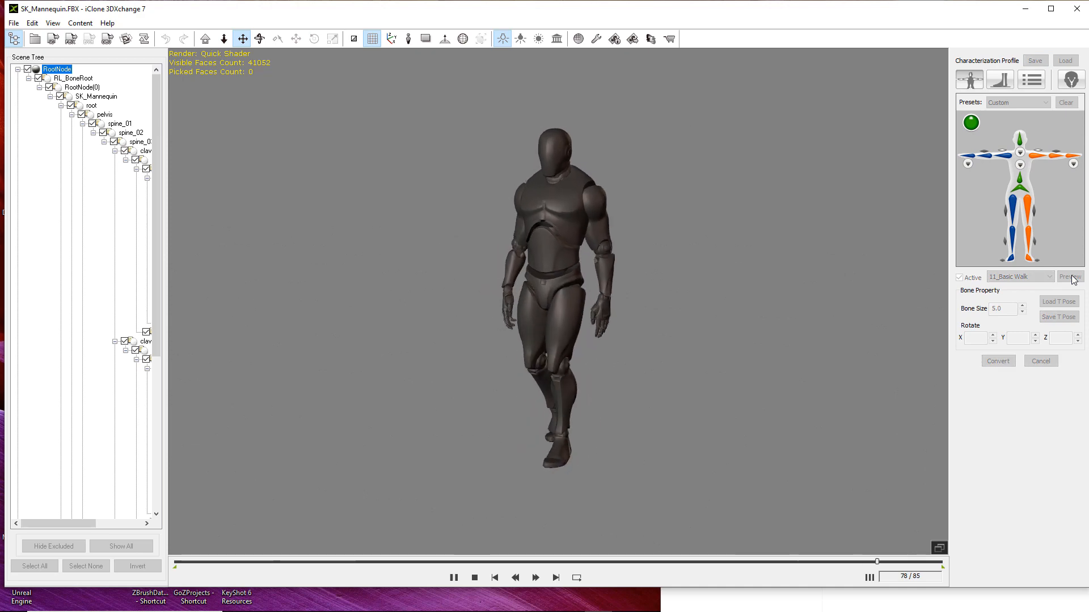
left_click(1052, 277)
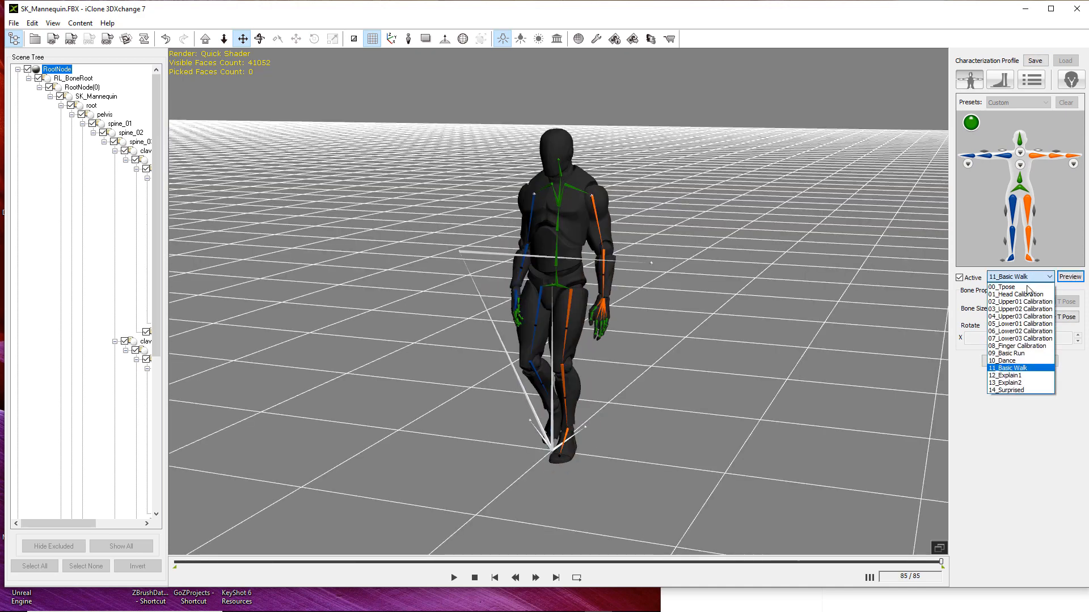
left_click(1012, 367)
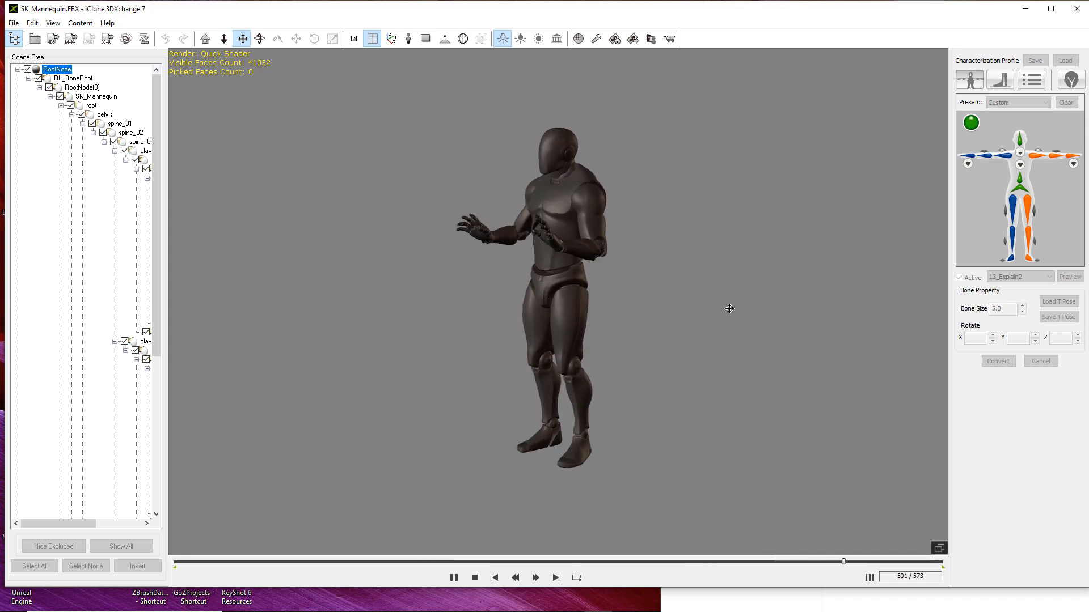
left_click(453, 578)
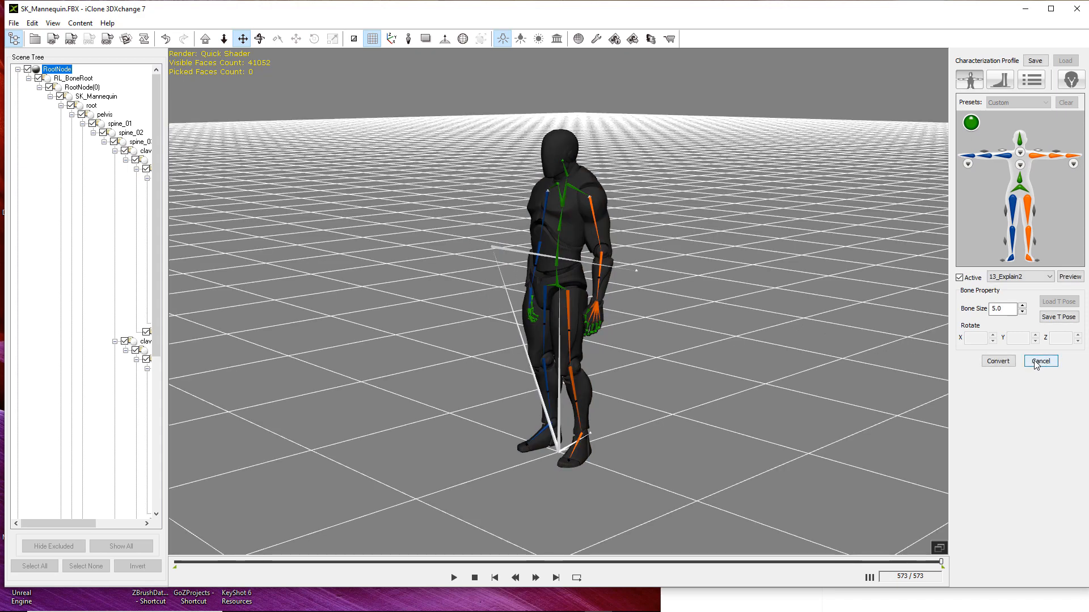
Cancel the Characterization Profile and confirm discarding the mapping changes.
left_click(1040, 360)
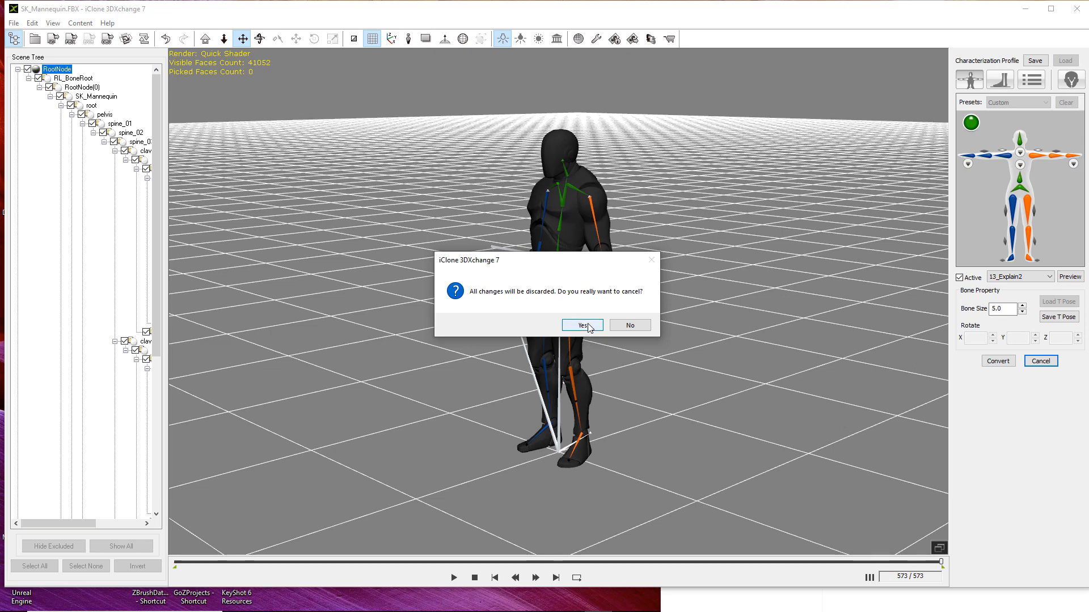
left_click(579, 325)
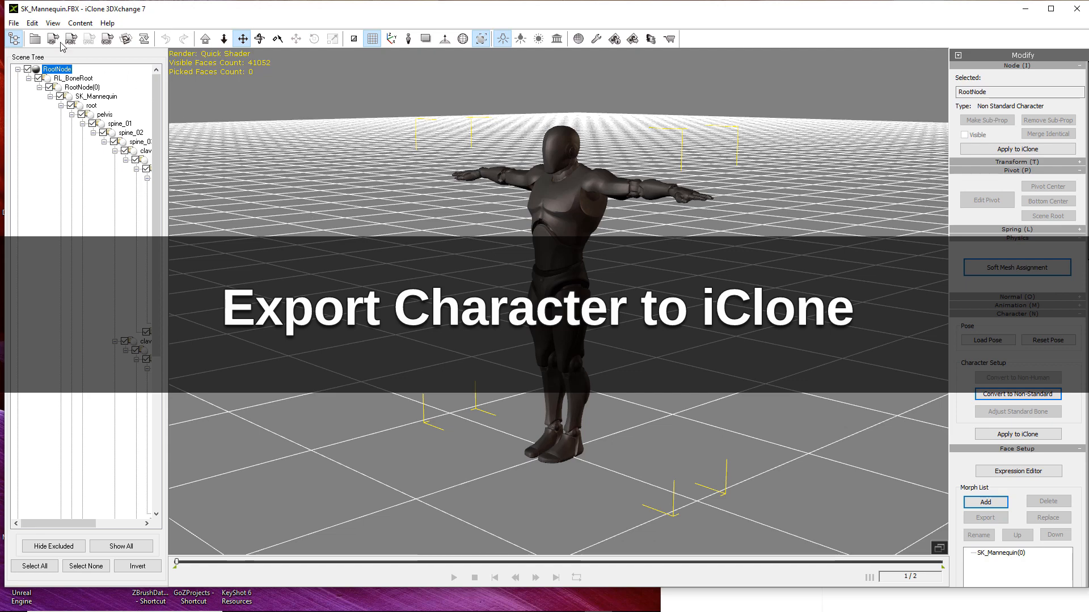
Bring up the Exporting iClone Content dialog via File > Export.
left_click(12, 23)
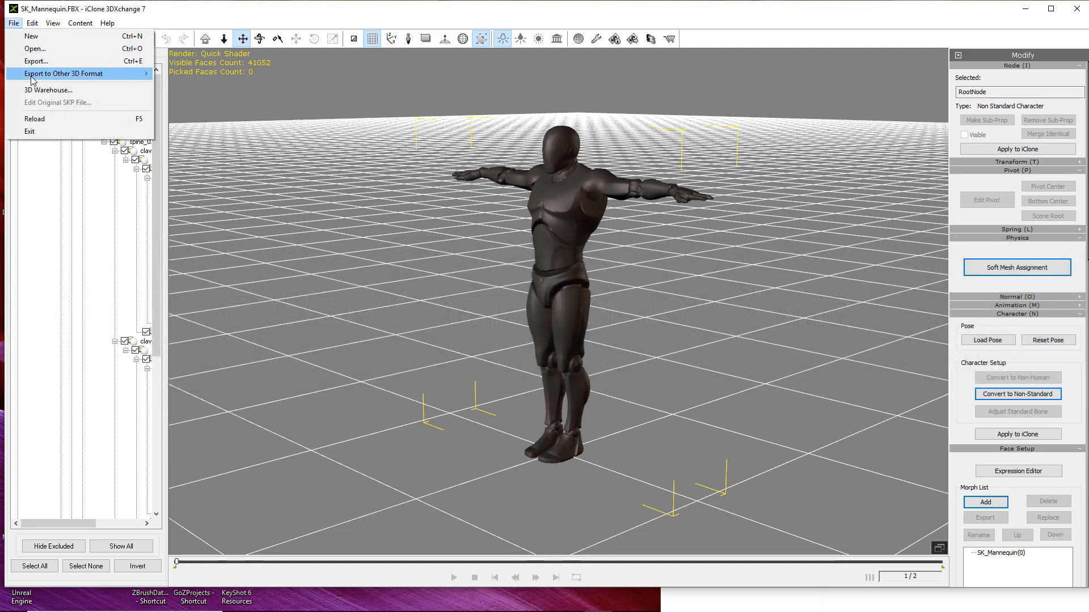
mouse_move(36, 62)
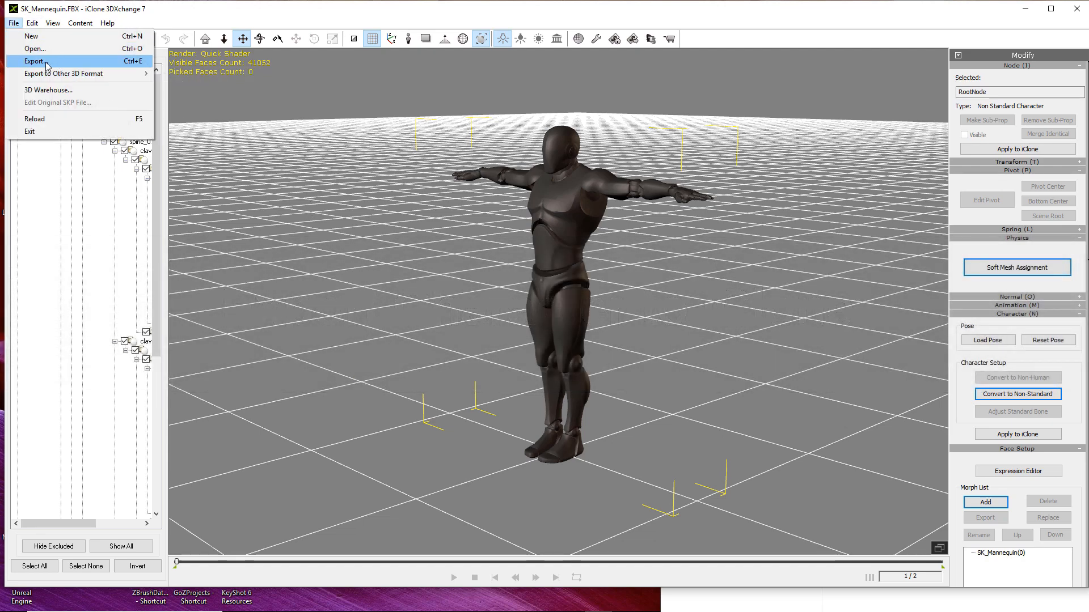
left_click(35, 61)
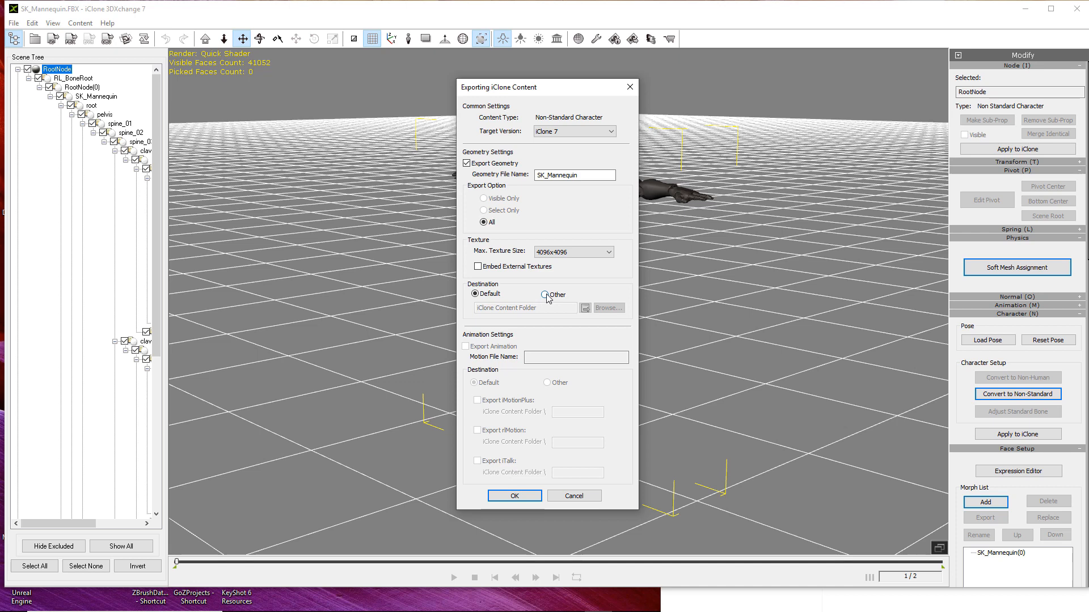
Set a custom export destination of D:\PROJECTS_UNREAL_3DX\iCLONE and confirm the folder.
left_click(608, 307)
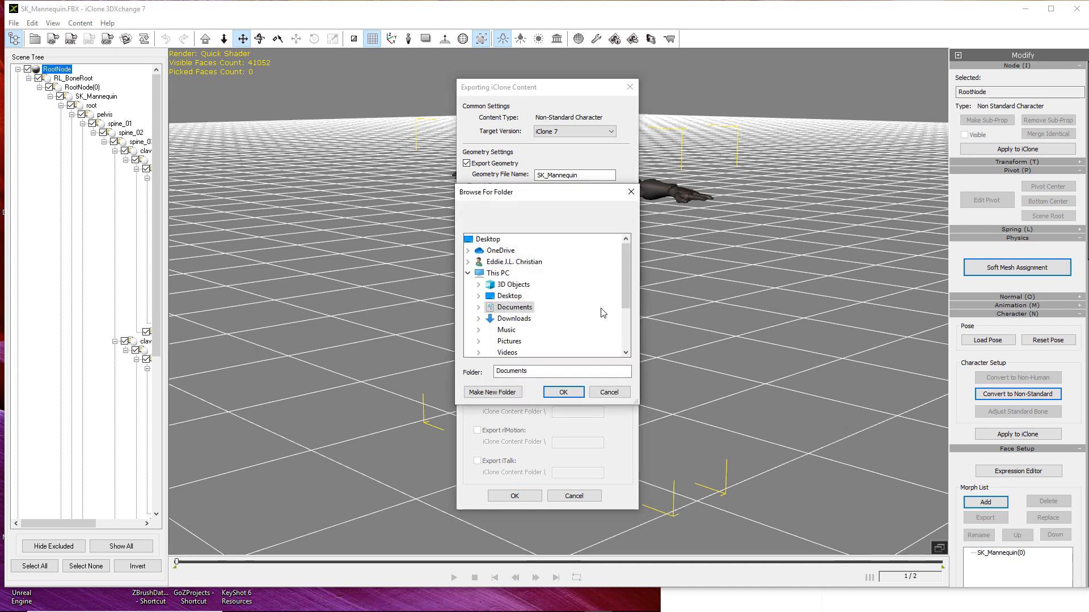
scroll("down", 3)
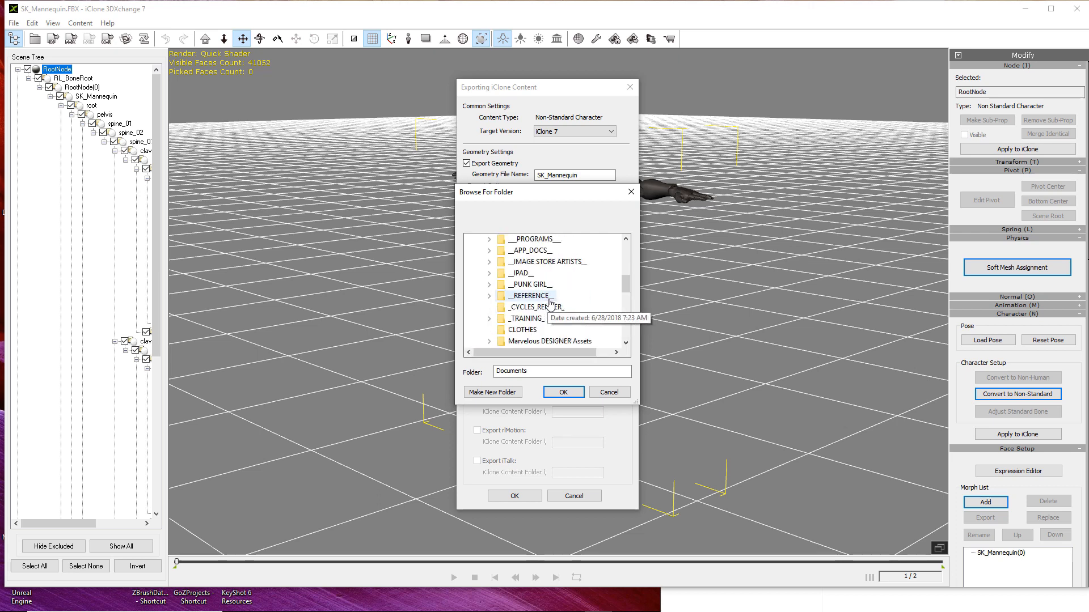
scroll("down", 3)
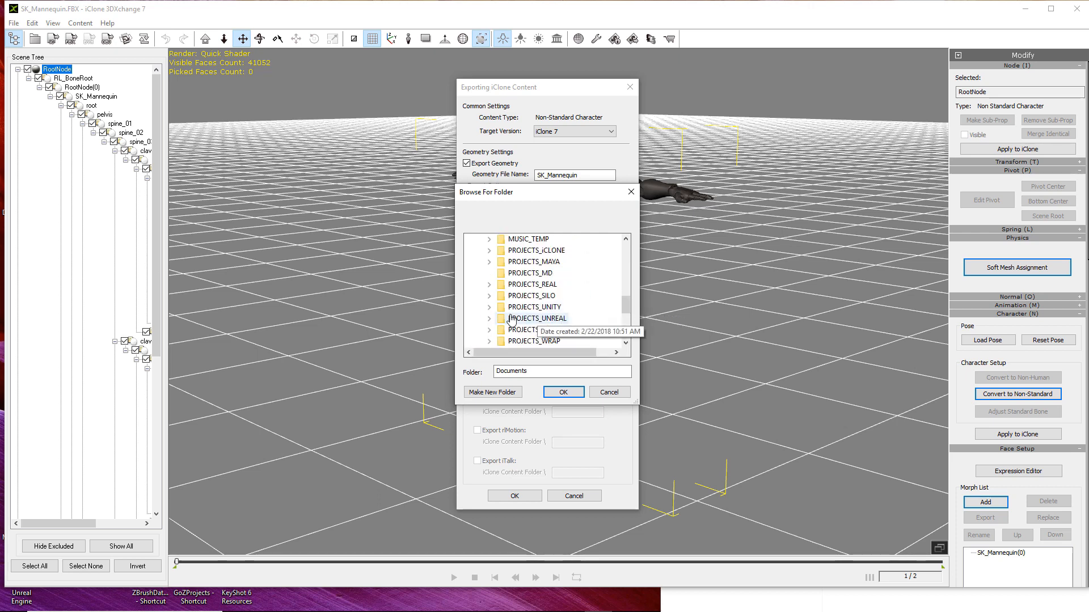
scroll("down", 3)
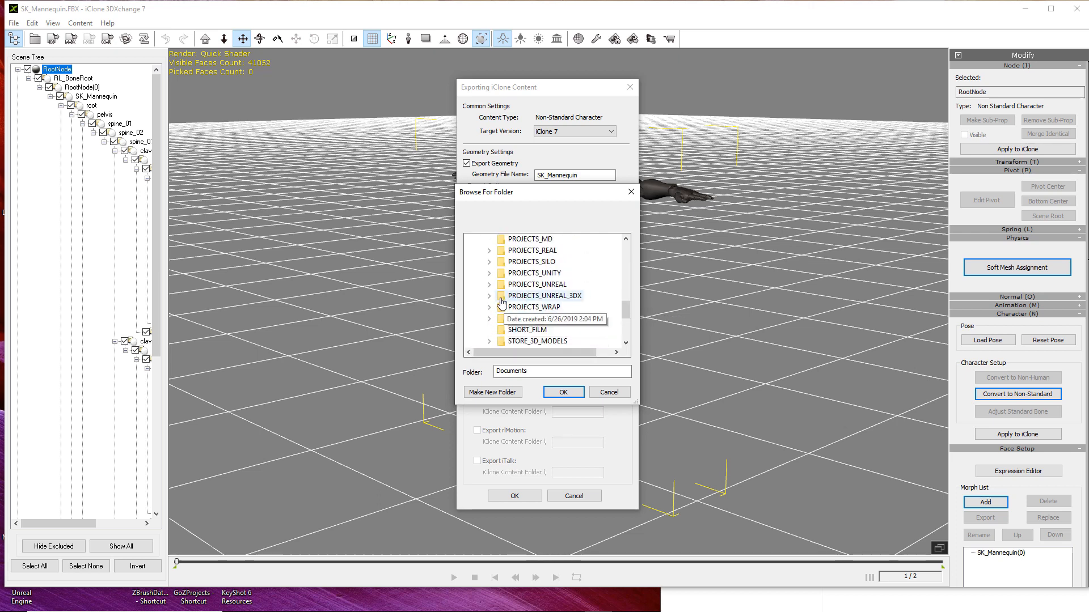
left_click(489, 296)
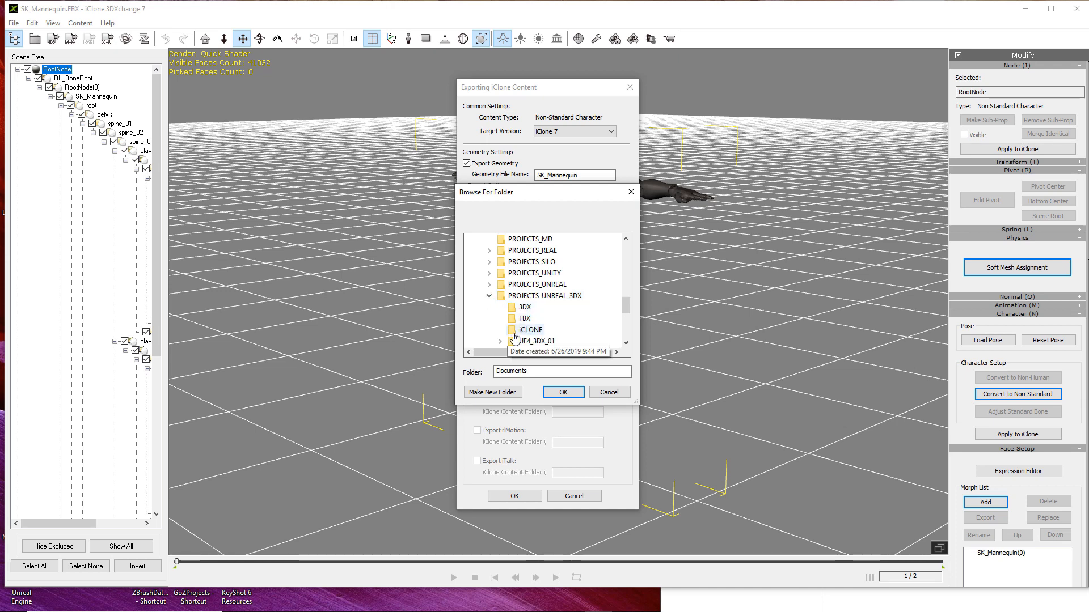
left_click(530, 329)
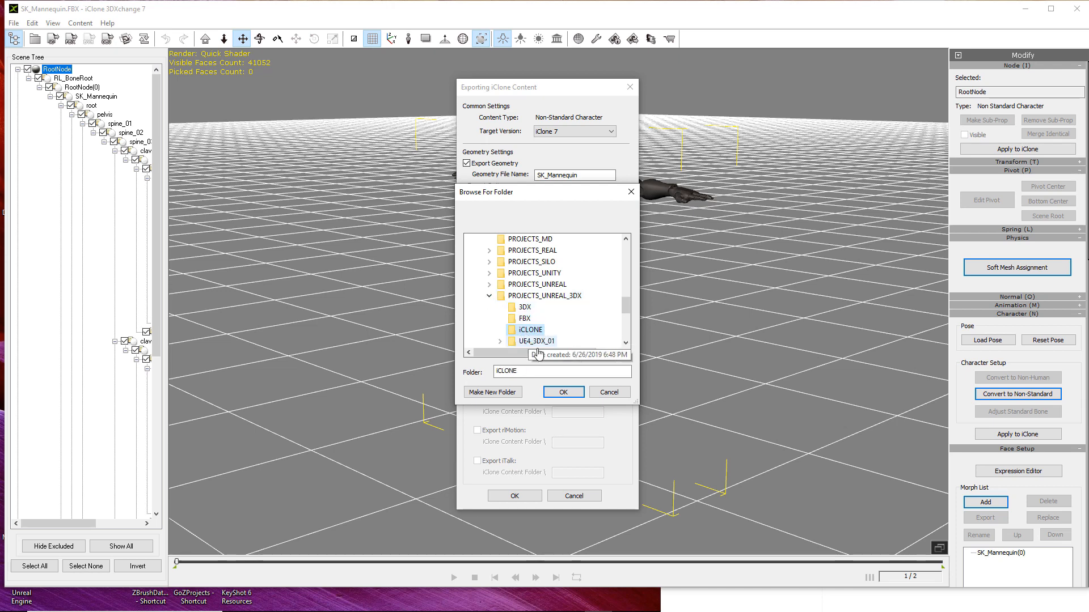
left_click(563, 391)
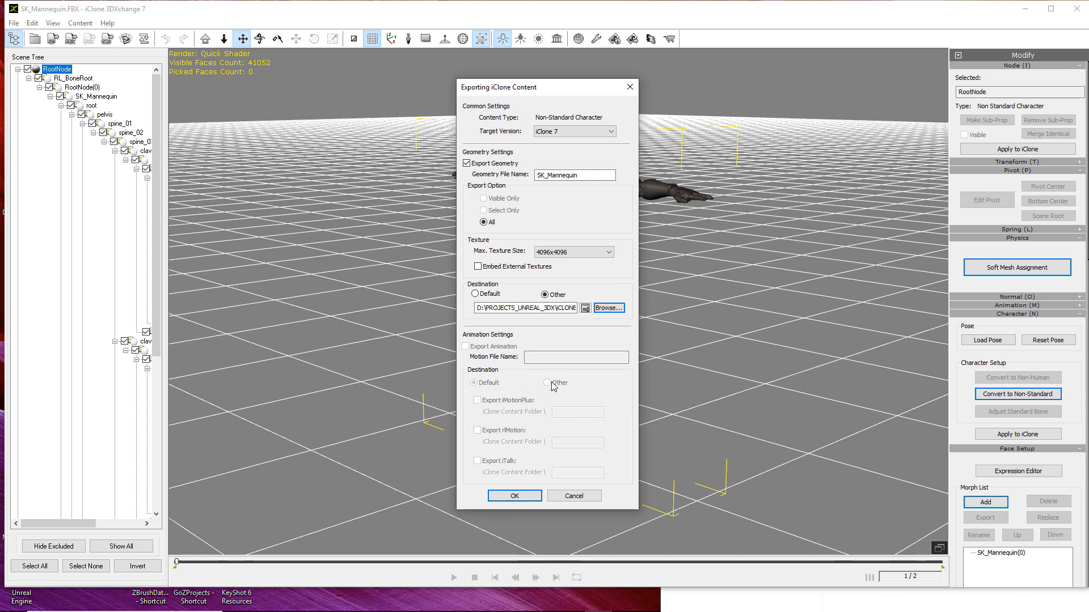
mouse_move(562, 392)
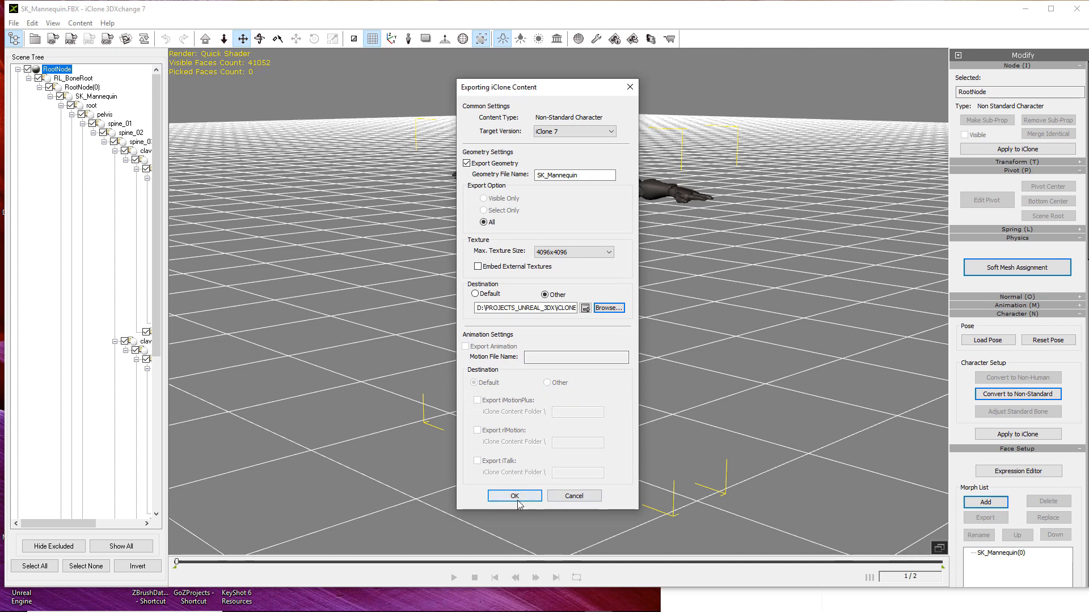
Export the mannequin as iClone content and dismiss the 'Successfully Exported' message.
left_click(514, 496)
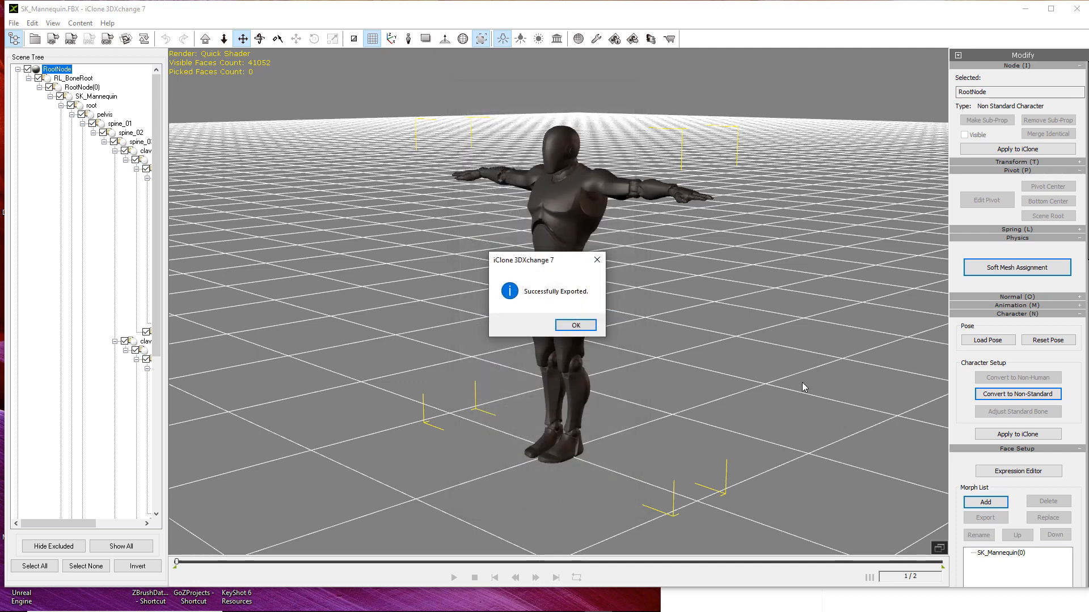
mouse_move(570, 304)
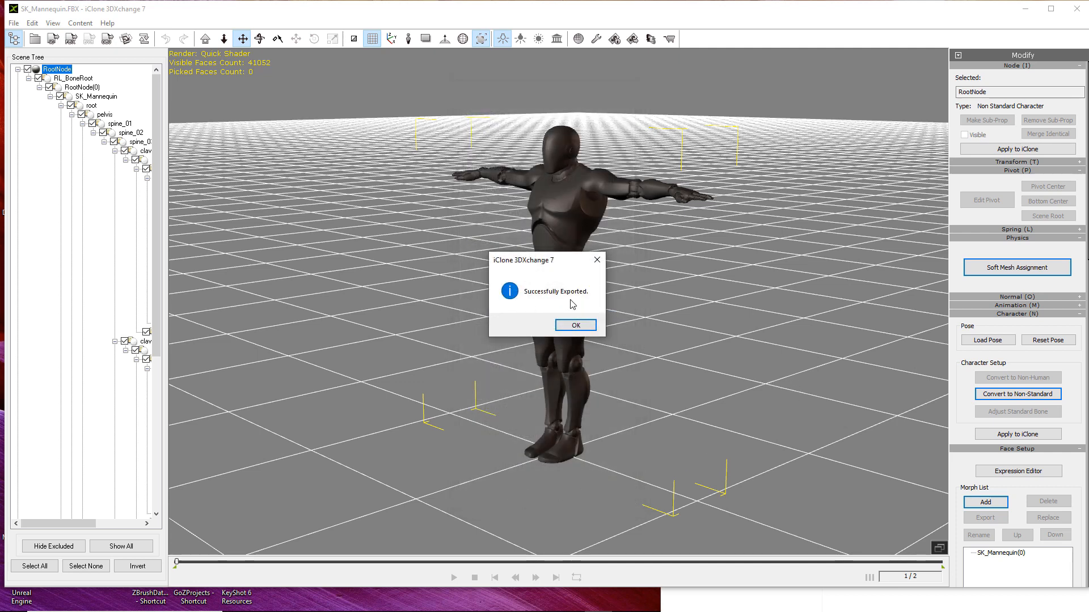
left_click(574, 325)
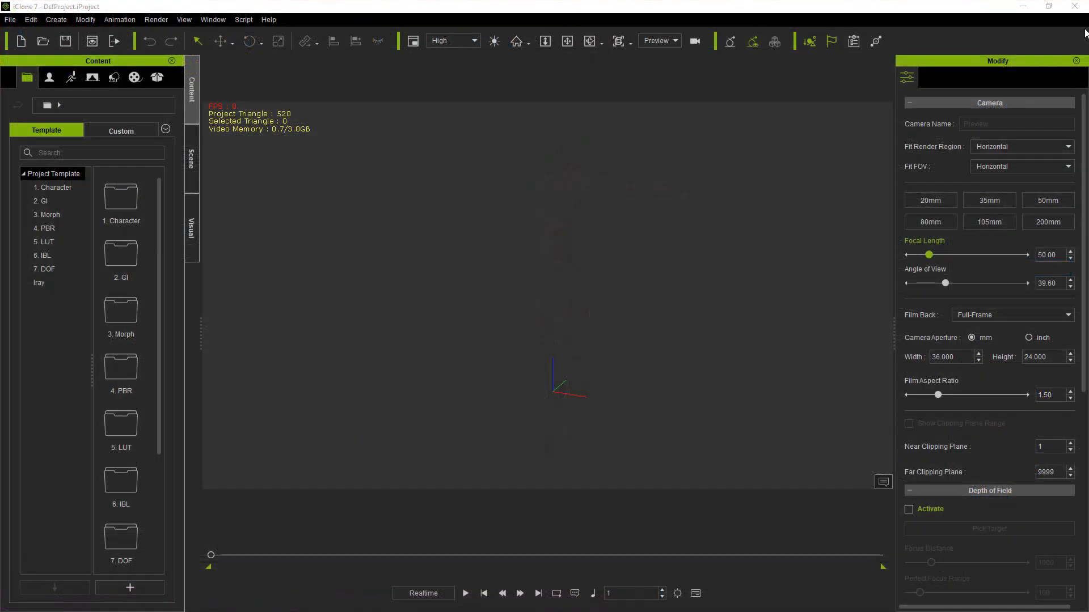
Import SK_Mannequin.iAvatar from D:\PROJECTS_UNREAL_3DX\iCLONE into the iClone 7 scene.
left_click(10, 20)
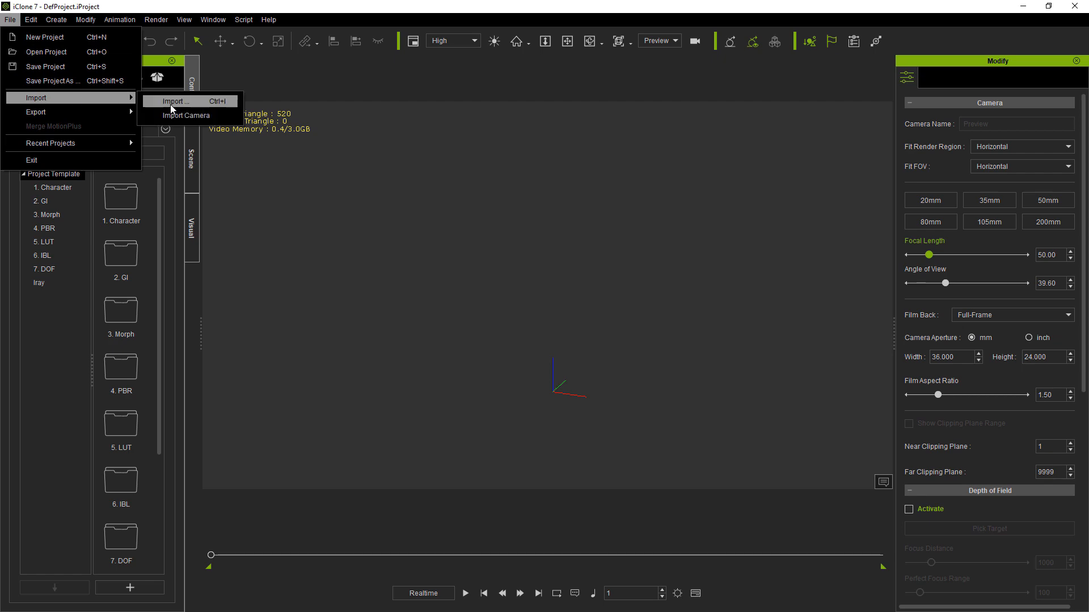
left_click(176, 101)
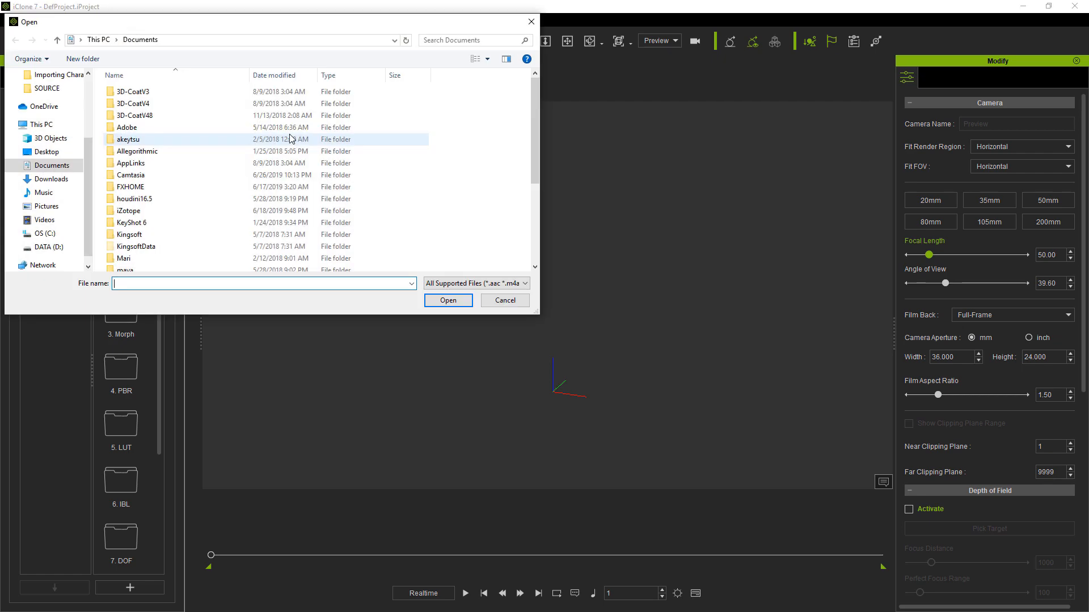
left_click(46, 247)
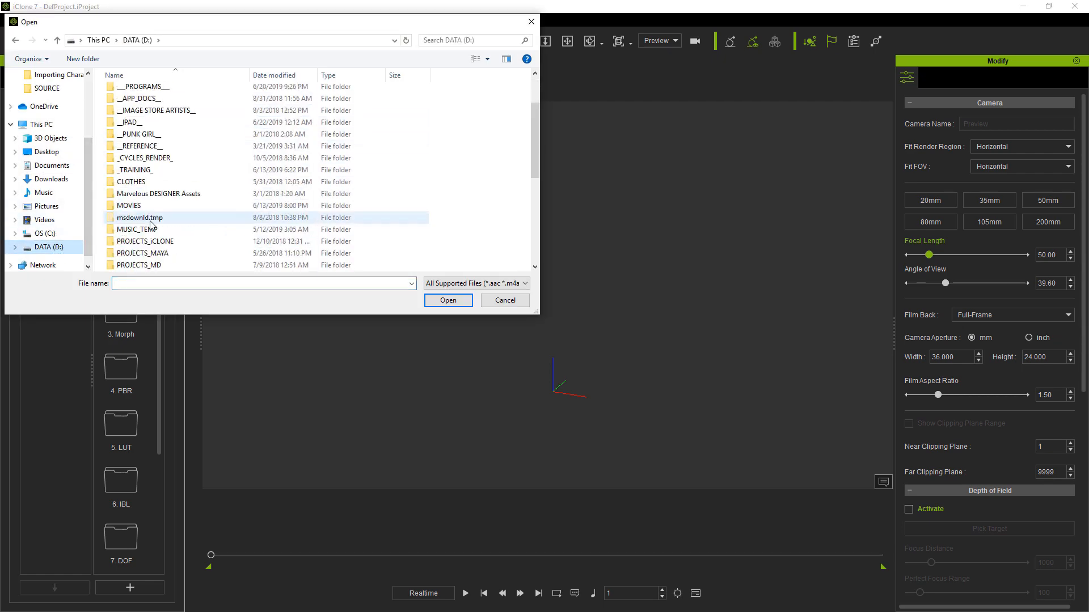
scroll("down", 3)
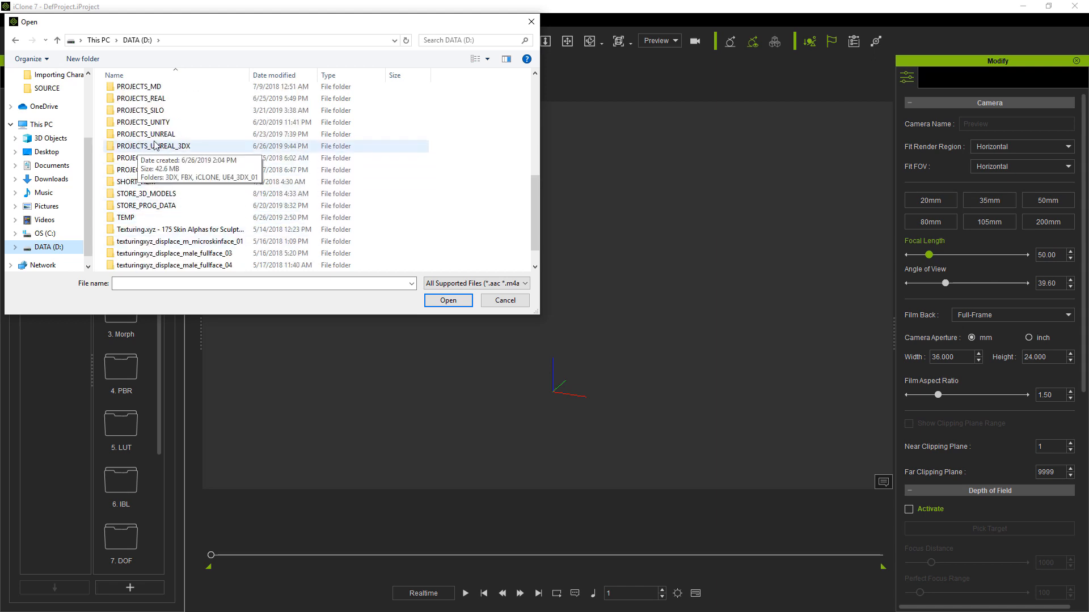
double_click(153, 146)
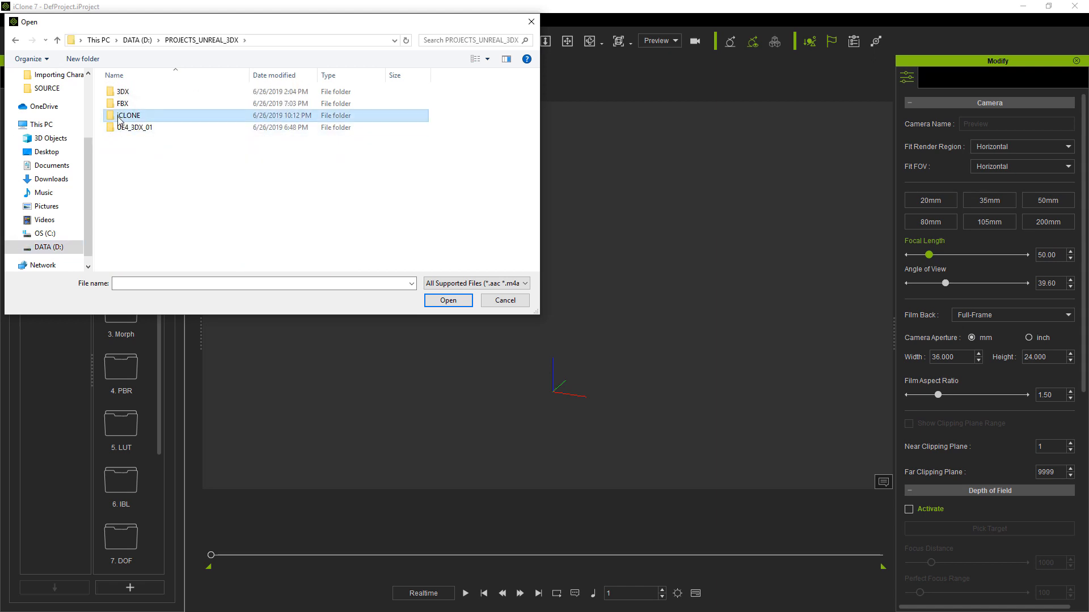
double_click(128, 116)
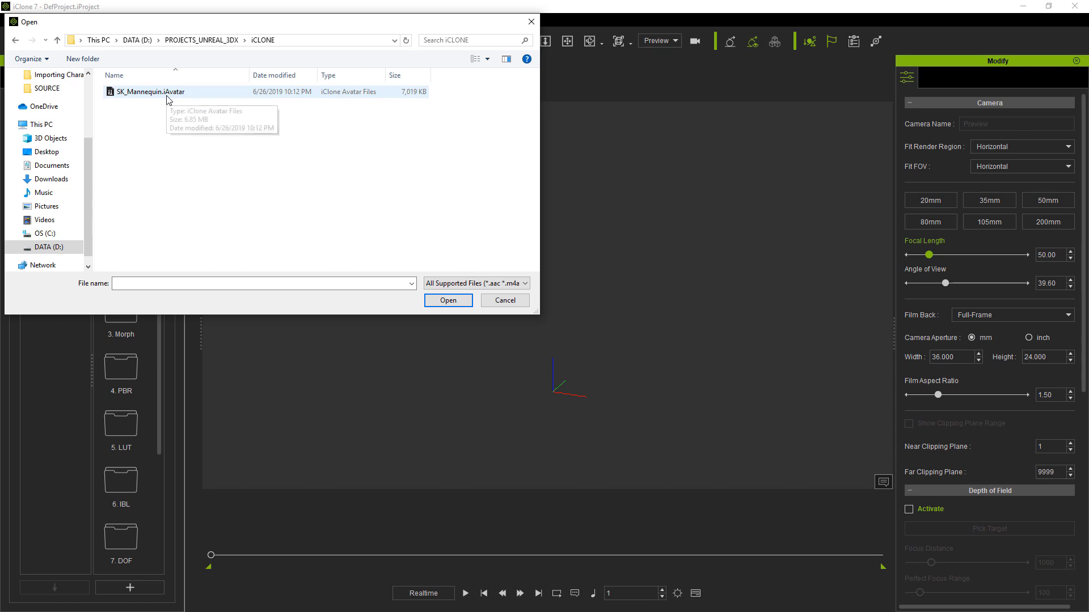
left_click(147, 90)
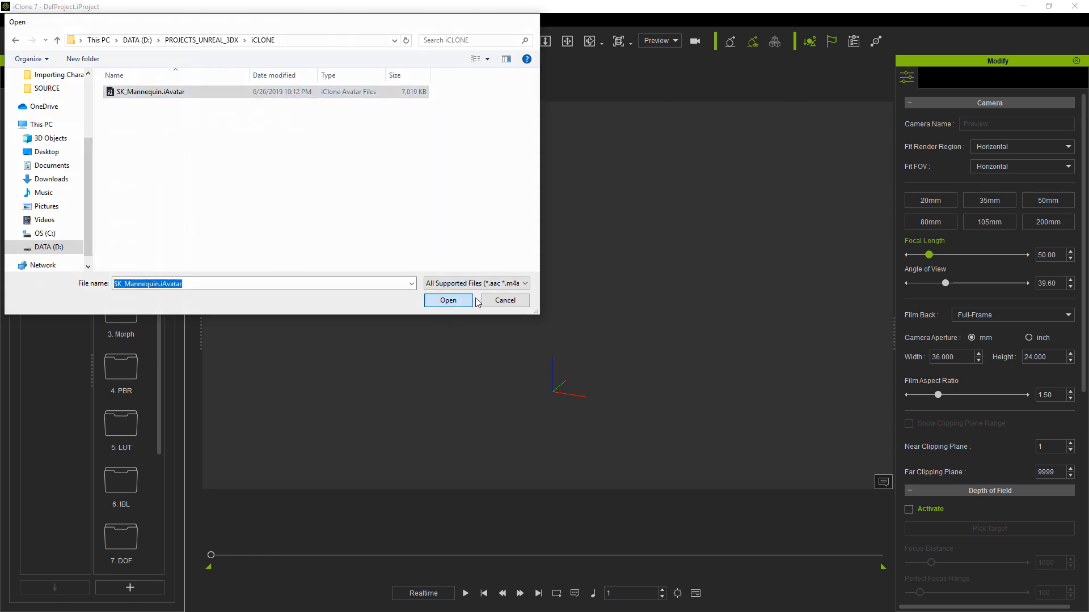
left_click(448, 300)
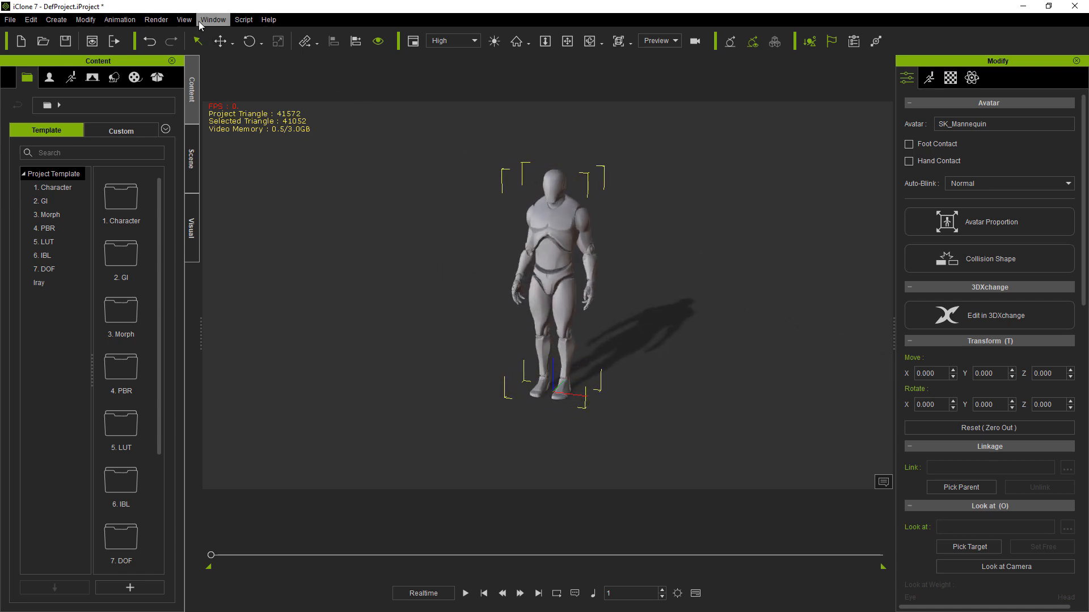
Show the Timeline panel and browse the Animation library to Motion > 01_iClone7 Motion > 2.Male.
left_click(213, 20)
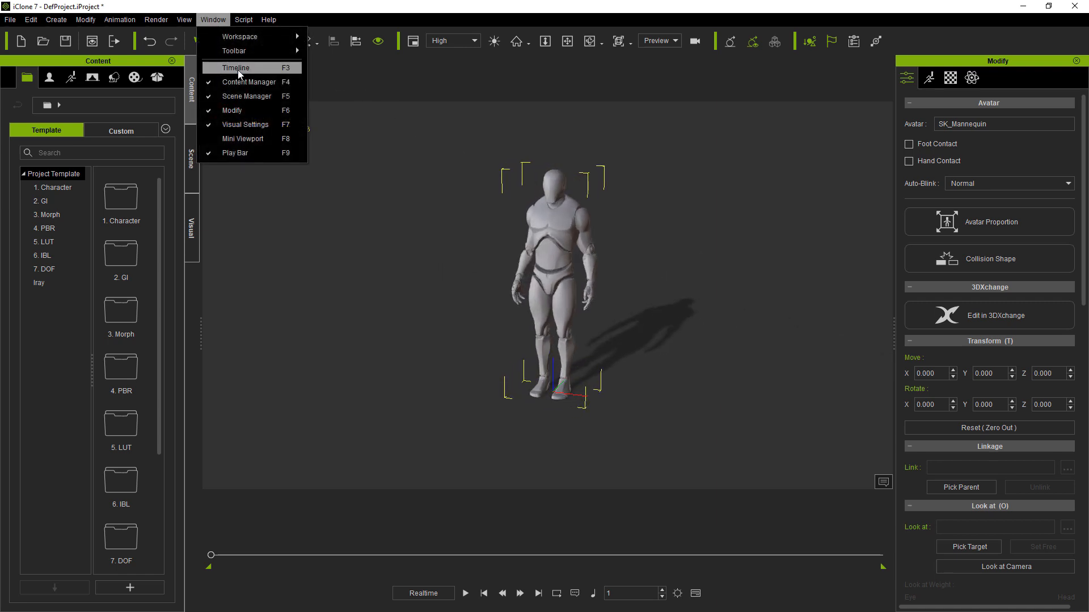
left_click(234, 67)
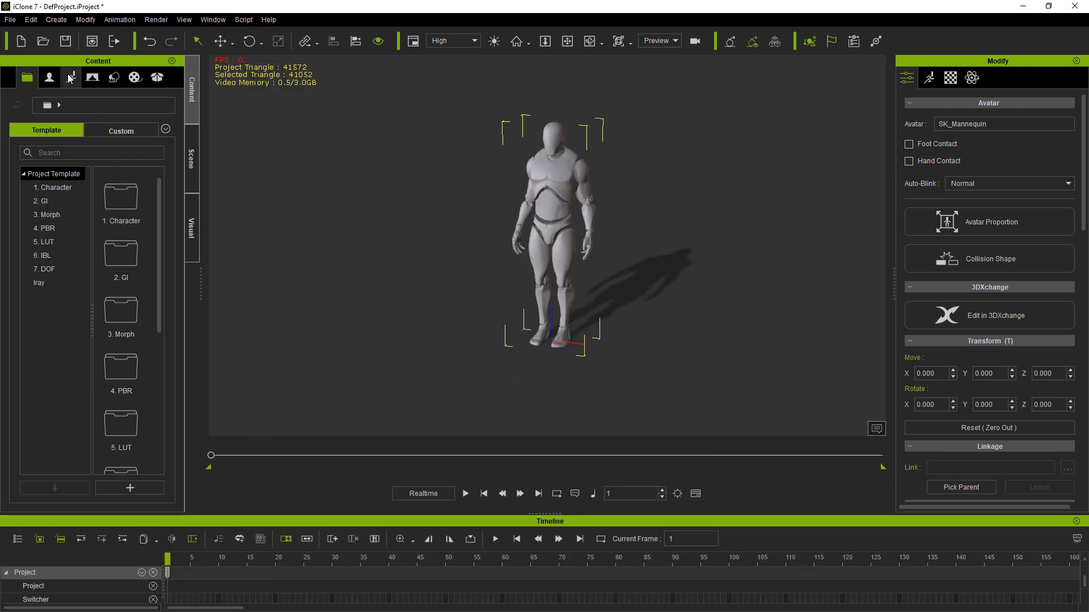
left_click(70, 77)
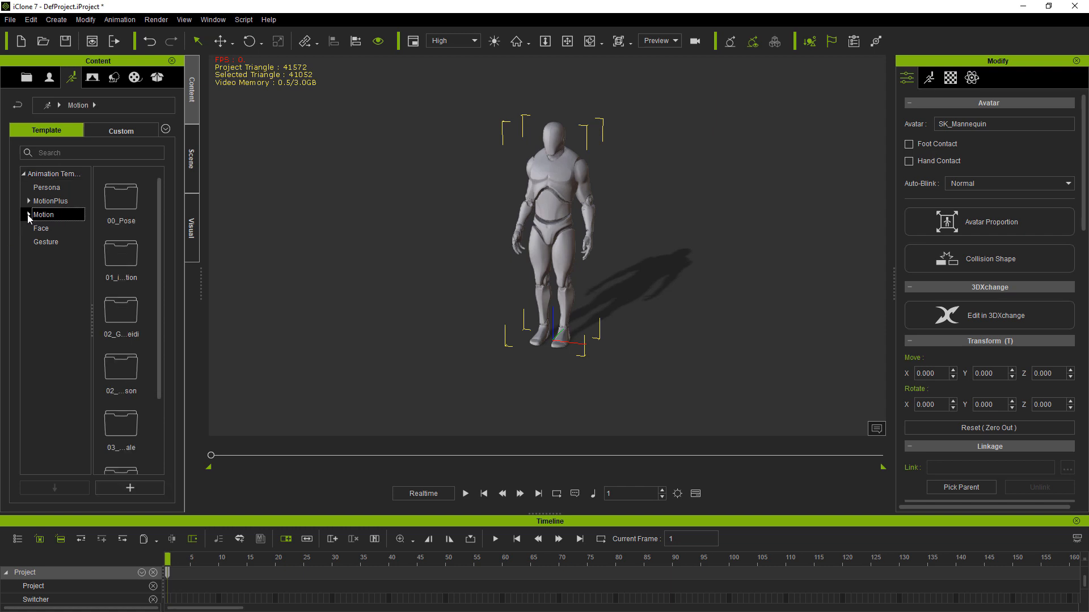
left_click(23, 214)
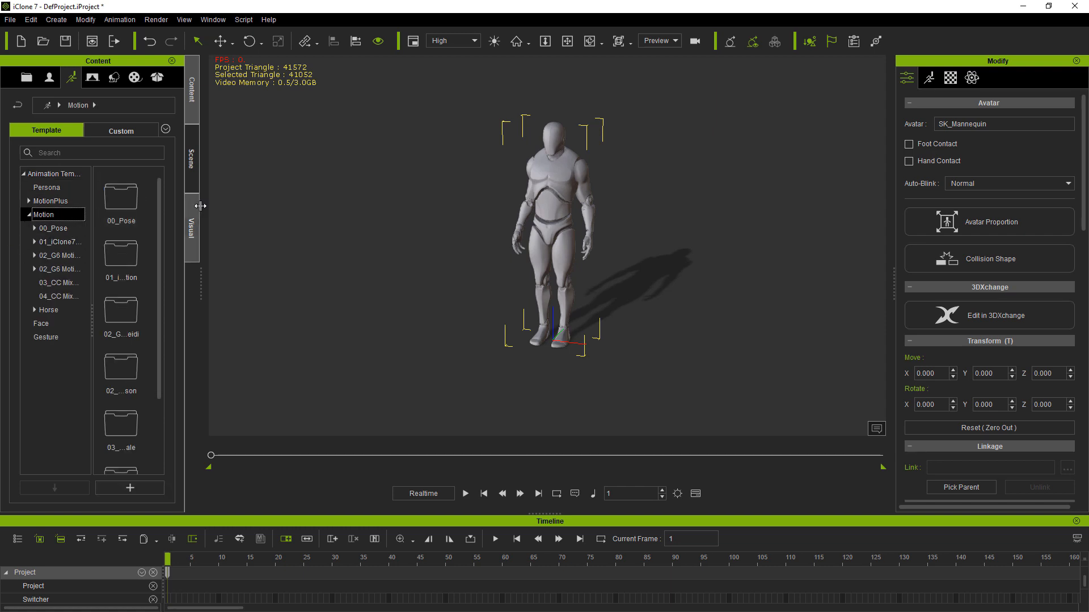
mouse_move(207, 285)
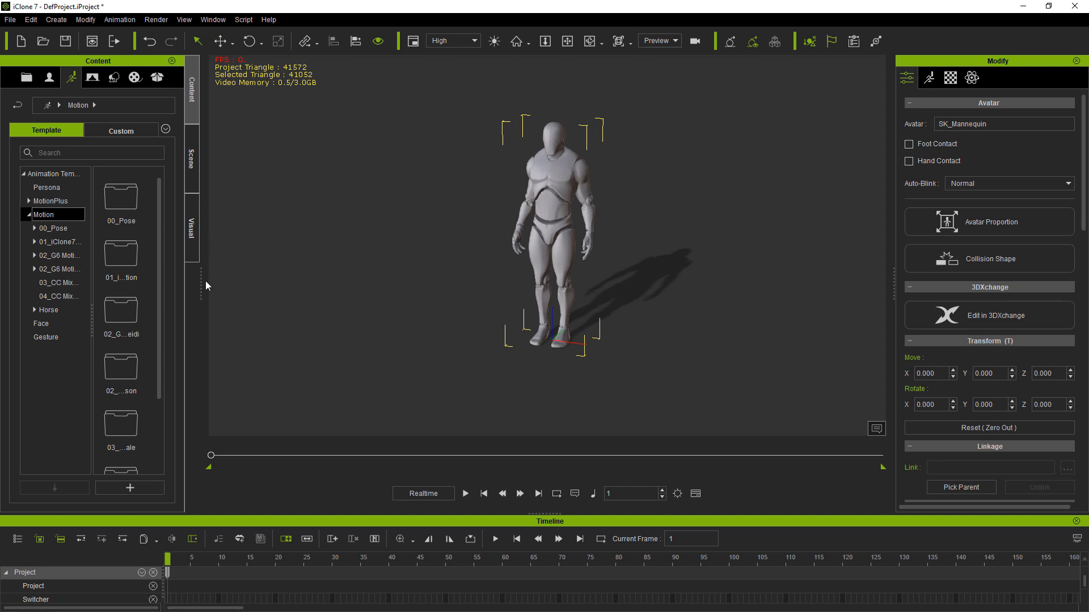
left_click(120, 253)
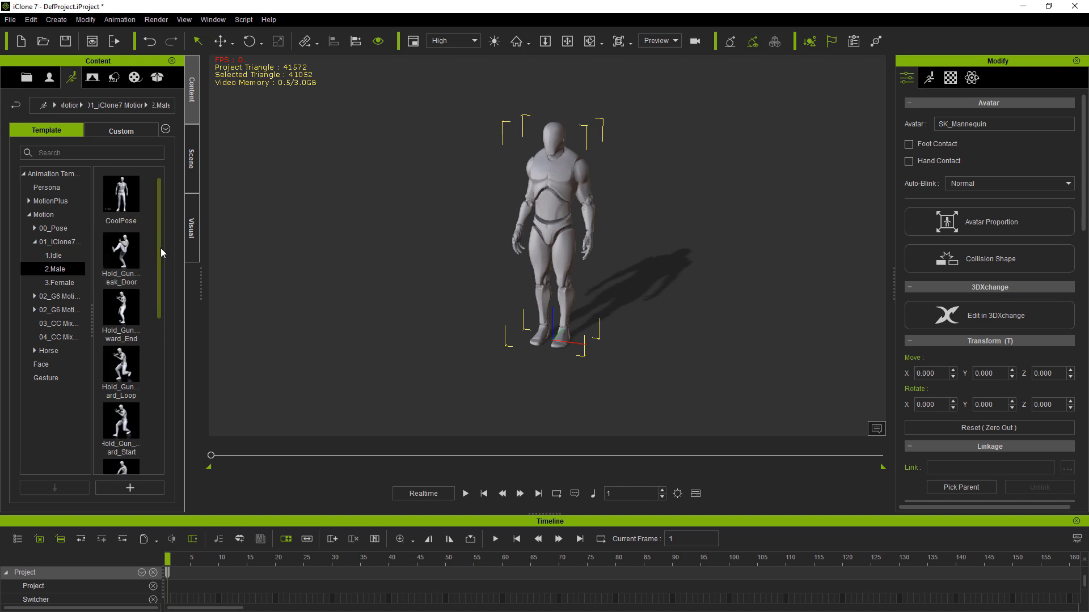
Apply the CoolPose motion to the mannequin, preview it, stop and rewind to frame 1.
left_click_drag(120, 193, 159, 235)
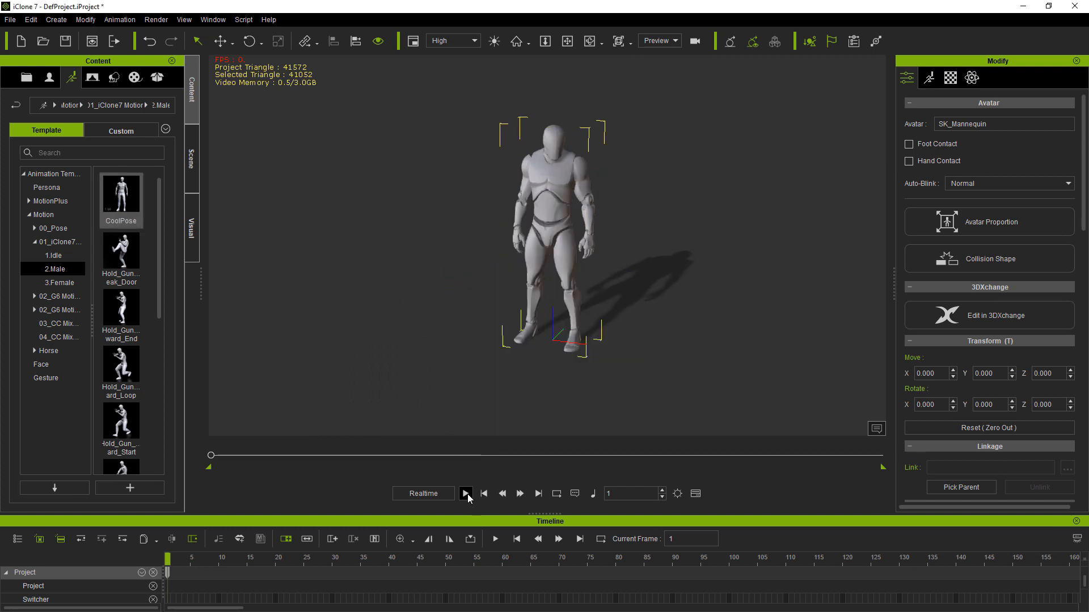
left_click(466, 493)
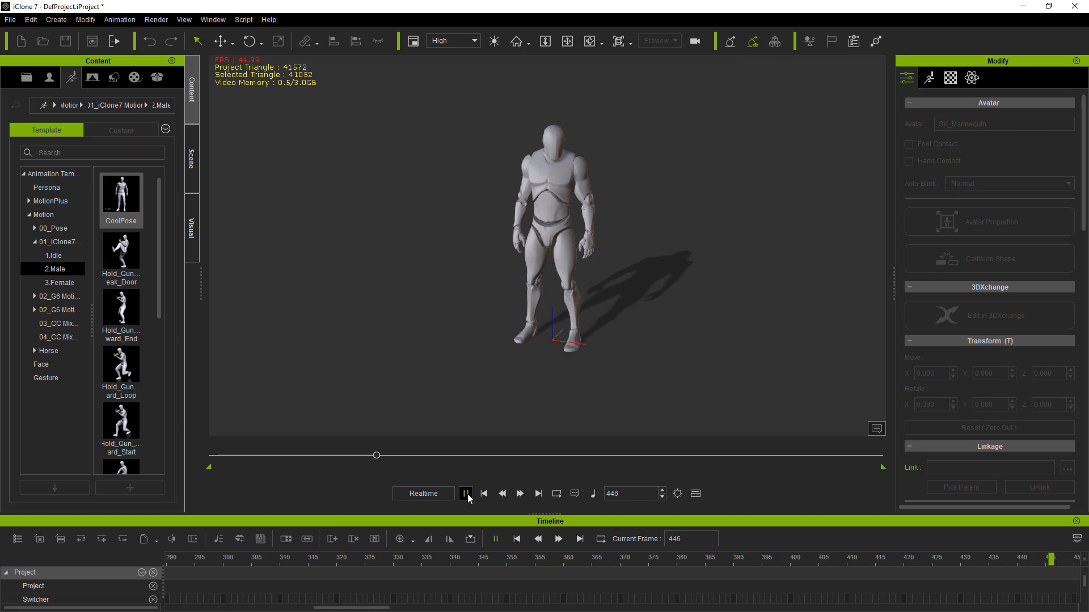
left_click(483, 494)
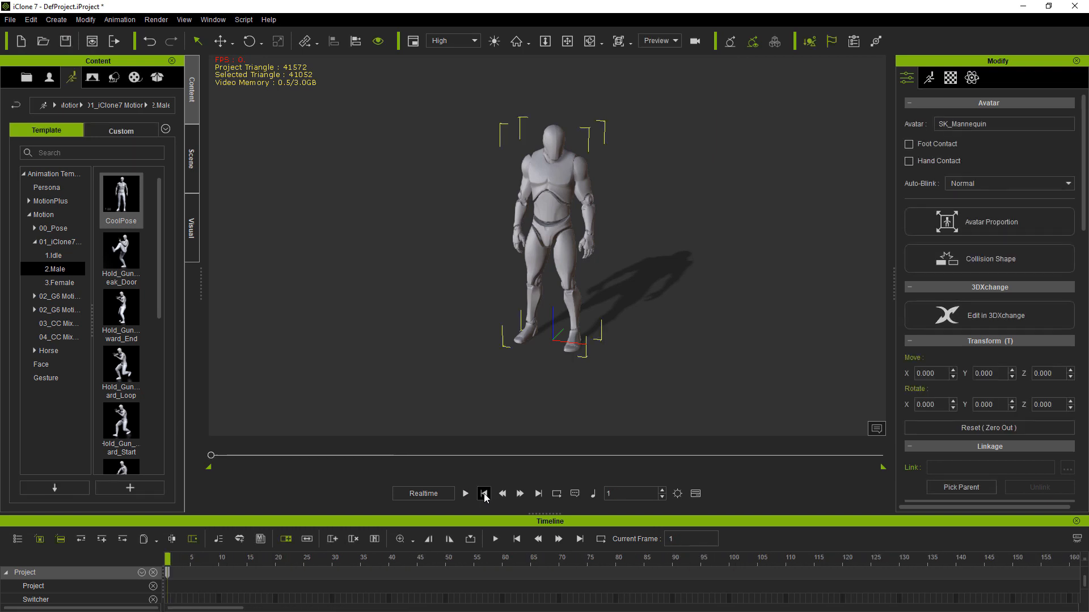
left_click(120, 249)
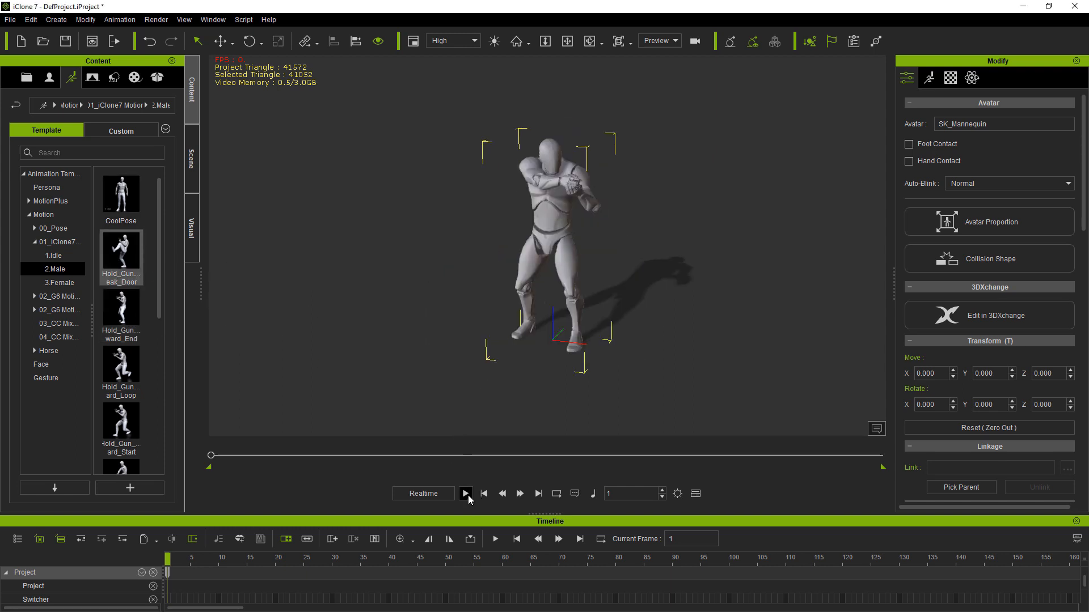
Play back the Hold_Gun break-door action on the mannequin and stop the playback.
left_click(465, 493)
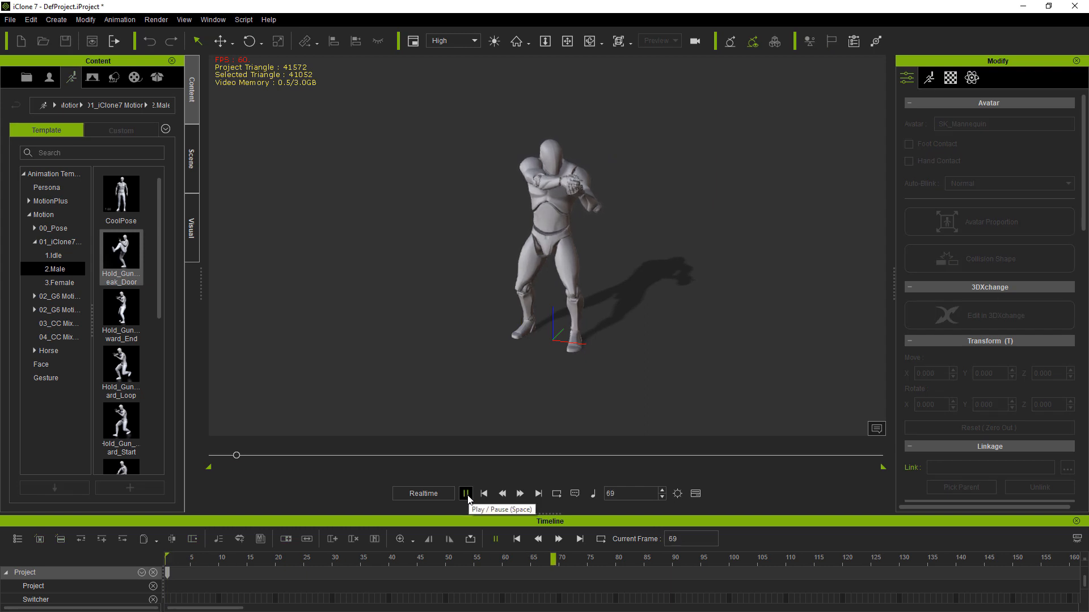
left_click(466, 494)
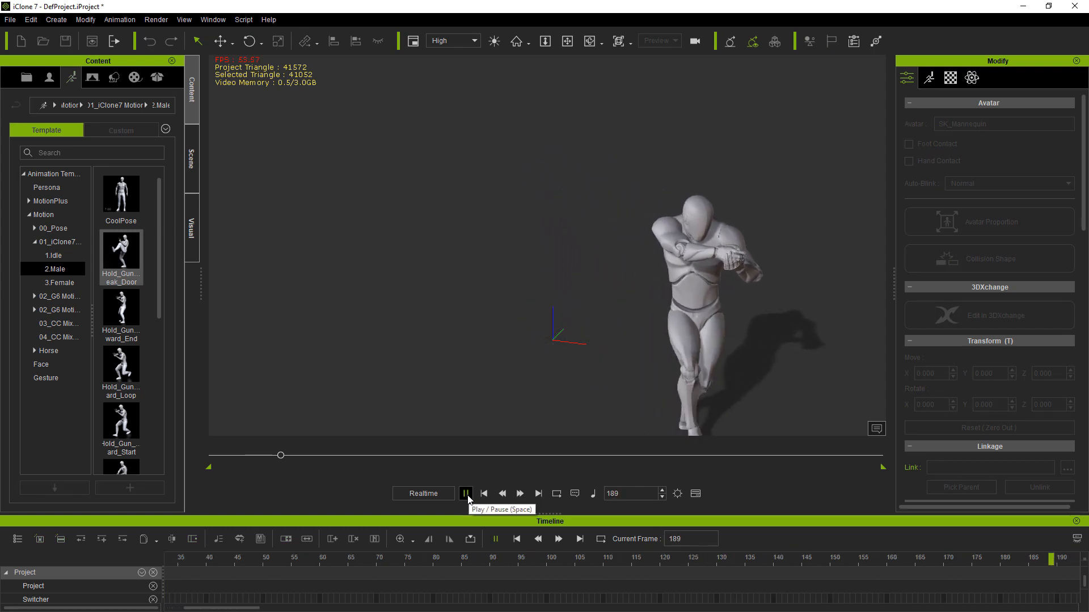
left_click(466, 494)
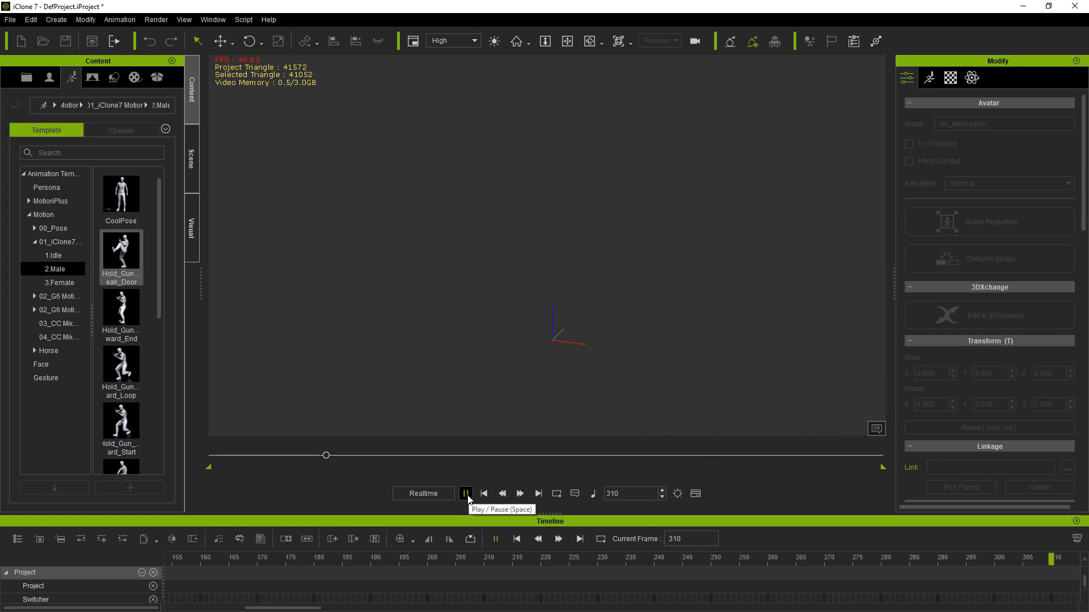
left_click(466, 494)
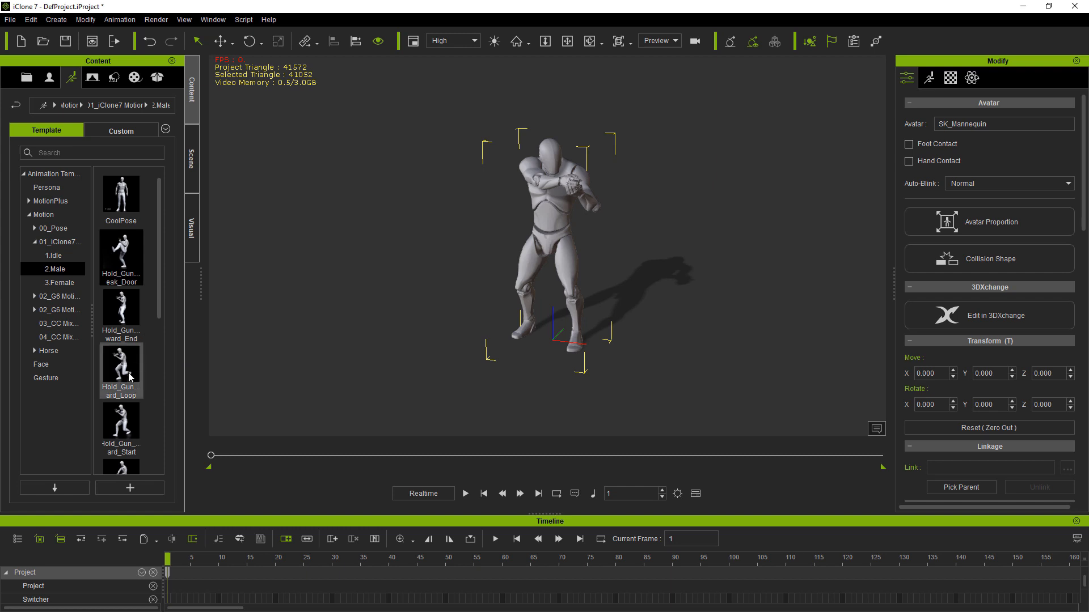
Apply the Dance clip from the 02_G6 Motion Perform collection to the mannequin.
scroll("down", 3)
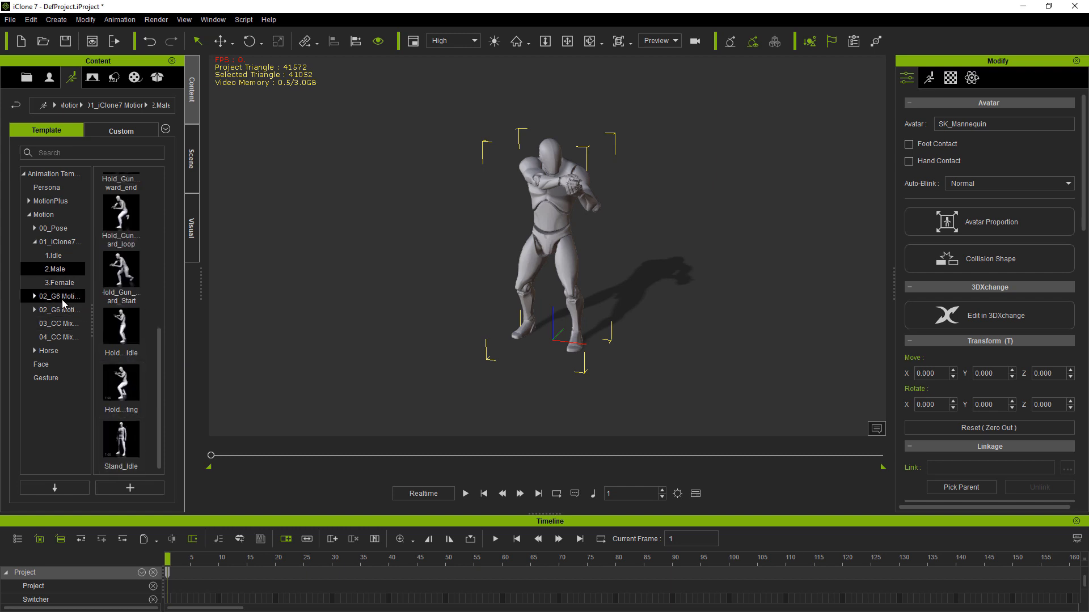
left_click(59, 296)
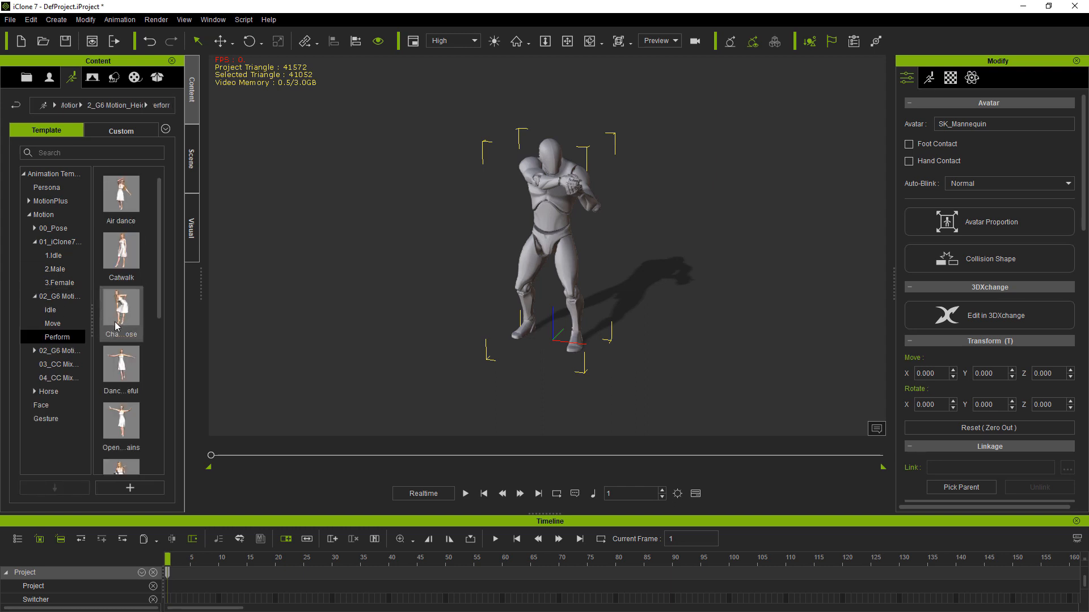
mouse_move(153, 400)
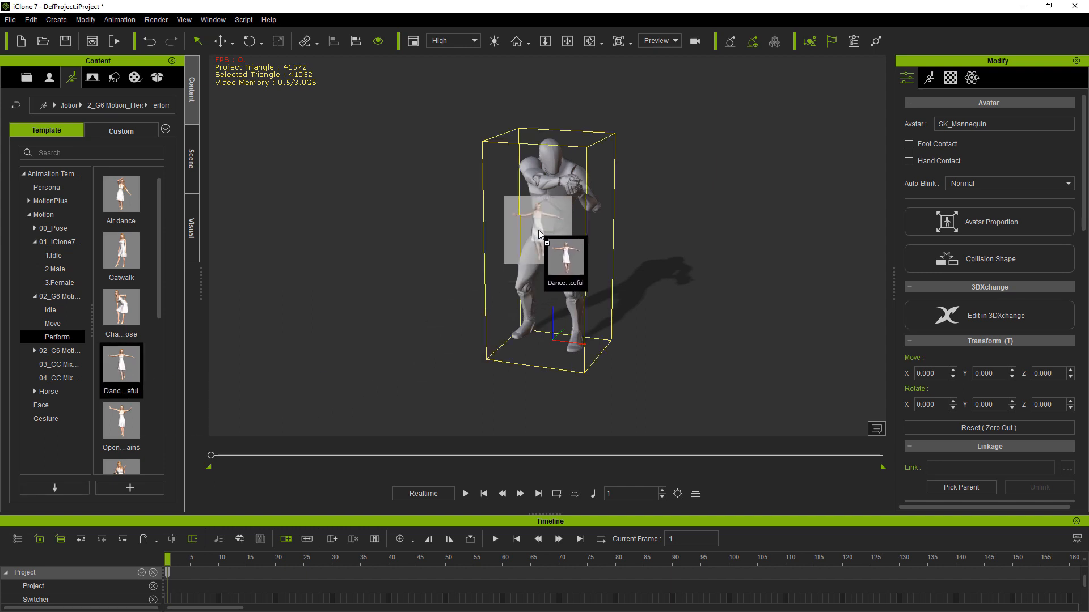
left_click(465, 493)
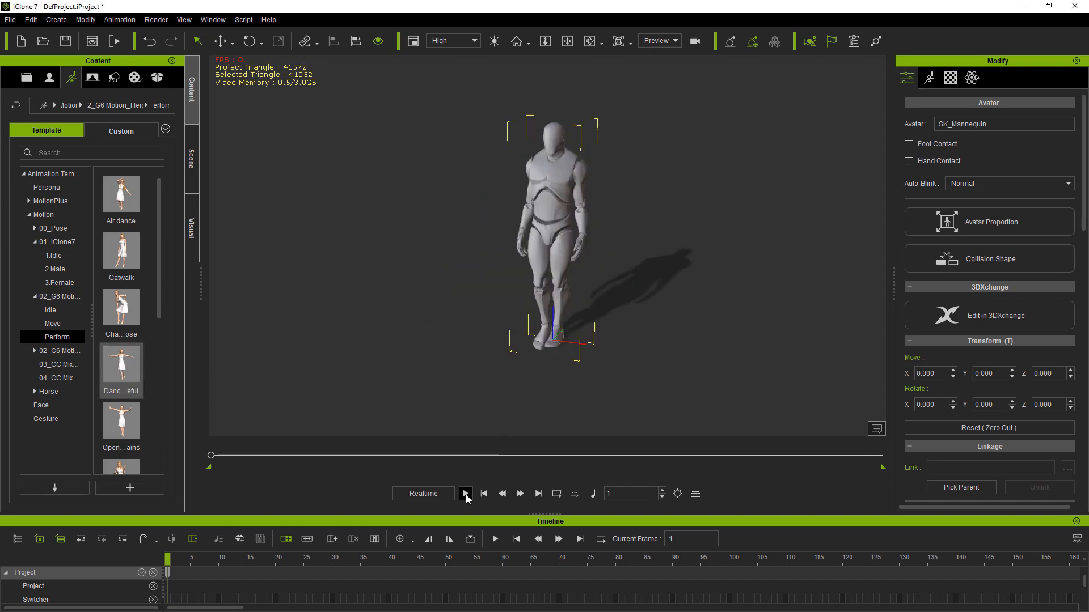
Preview the dance animation, stop it and rewind to frame 1.
left_click(465, 494)
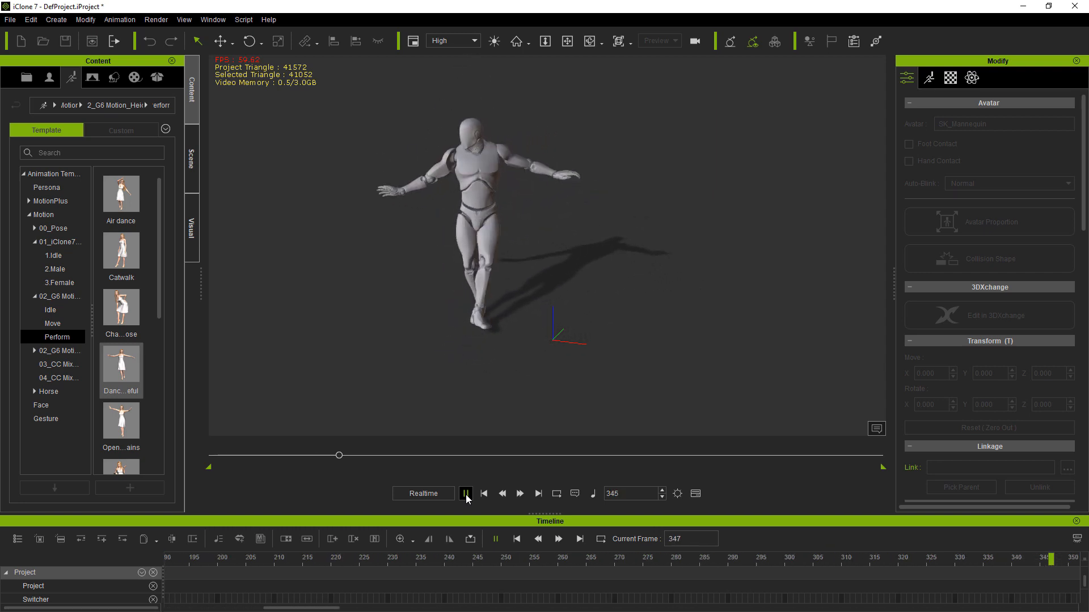
left_click(465, 493)
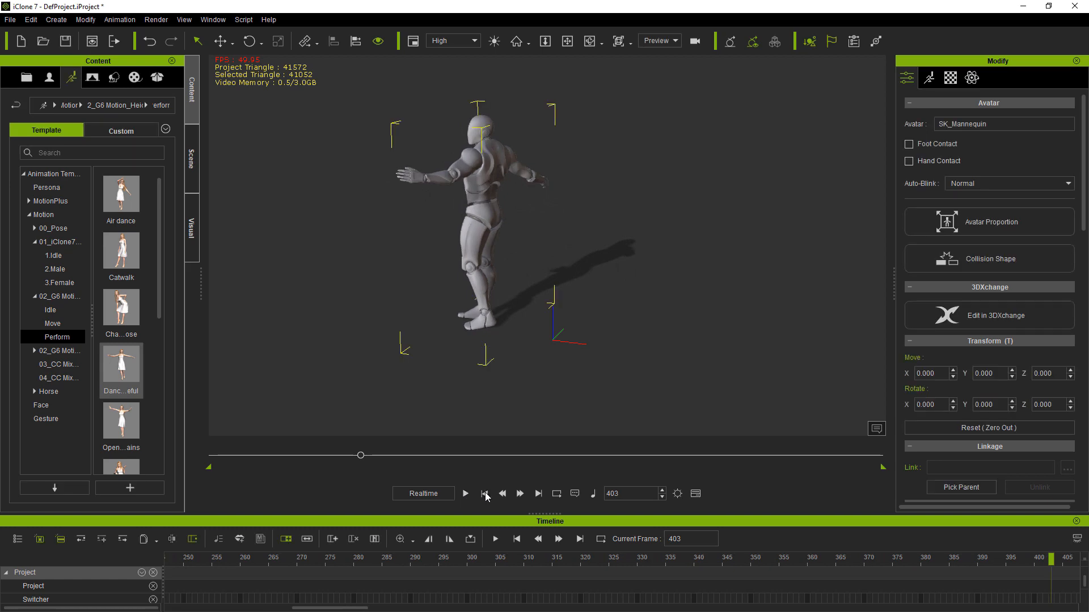
left_click(484, 493)
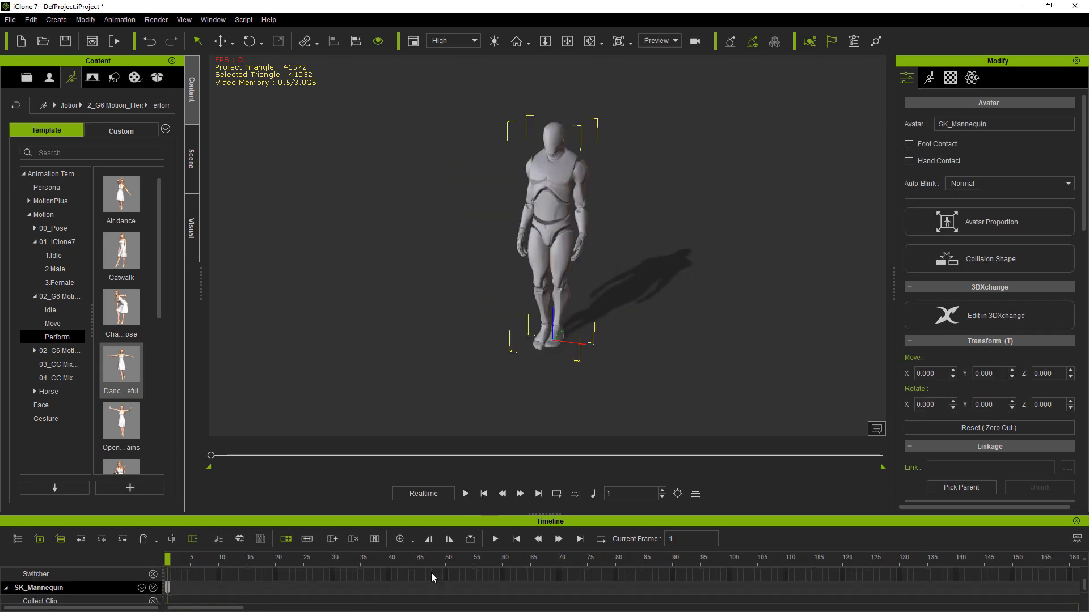